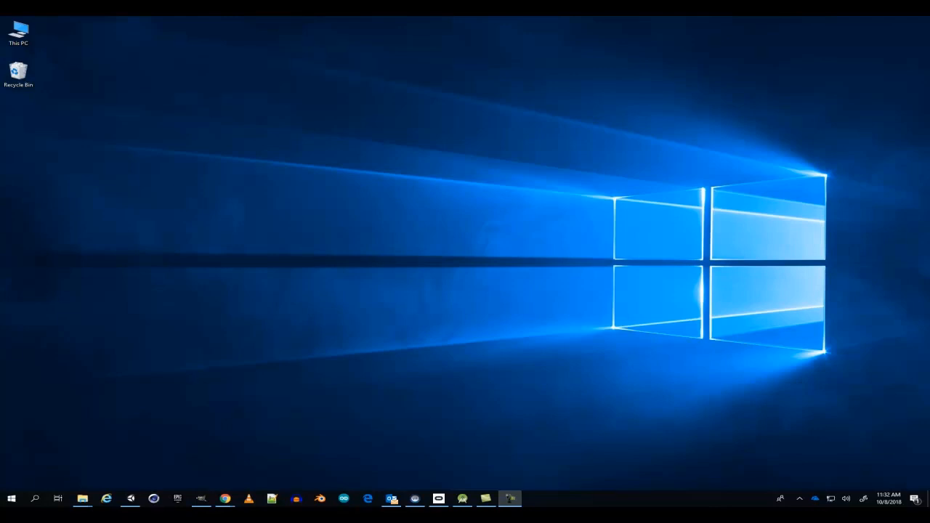
Step: Bring up Chrome and view the Java SE Development Kit 8 downloads result
{"action": "left_click", "coordinate": [225, 499]}
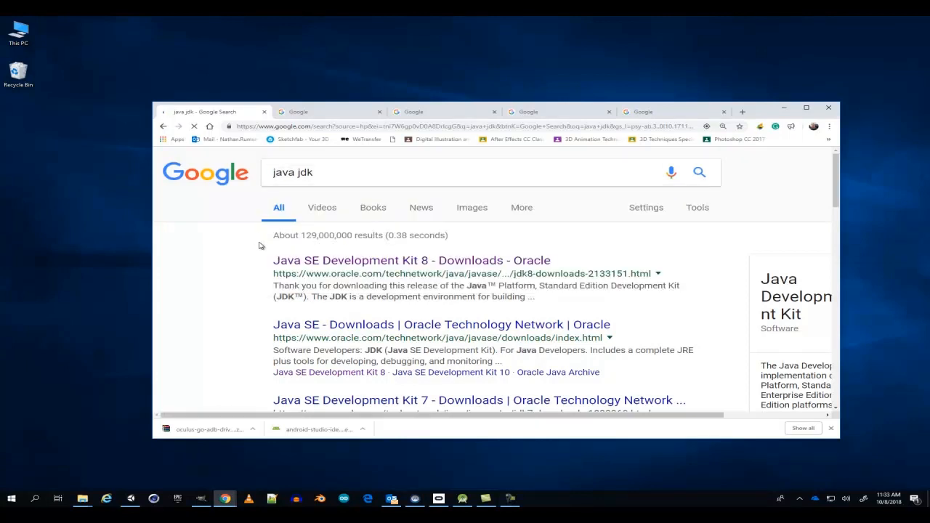
{"action": "left_click", "coordinate": [411, 260]}
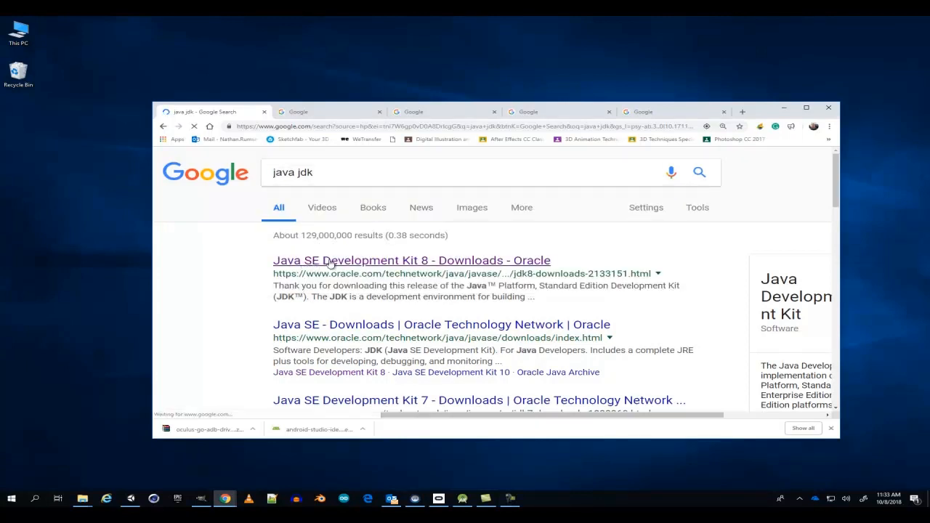
{"action": "left_click", "coordinate": [411, 260]}
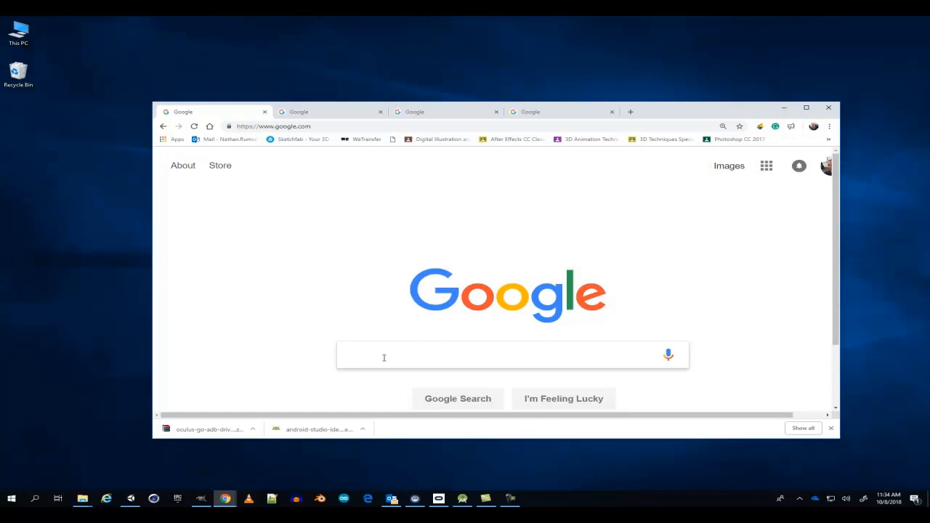
Step: Search Google for 'android studio' and land on the Android Studio download page
{"action": "left_click", "coordinate": [383, 355]}
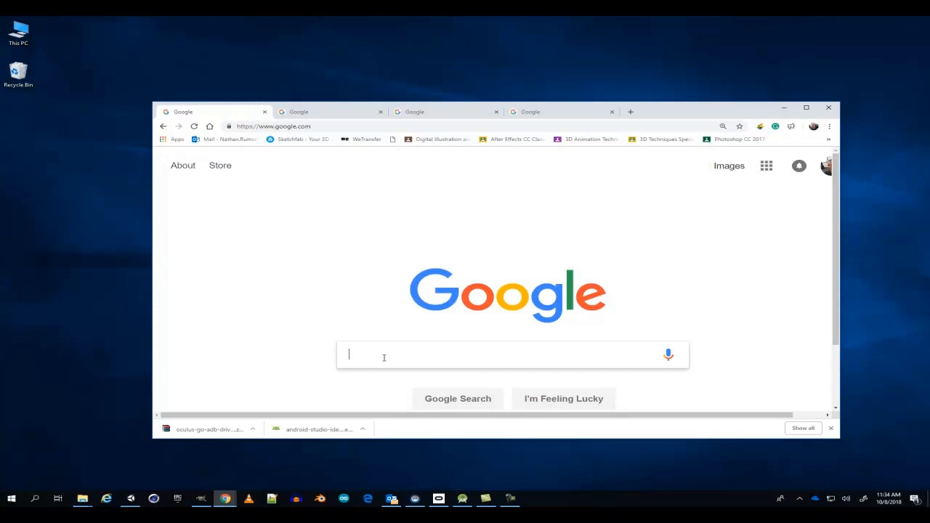
{"action": "type", "text": "android studio"}
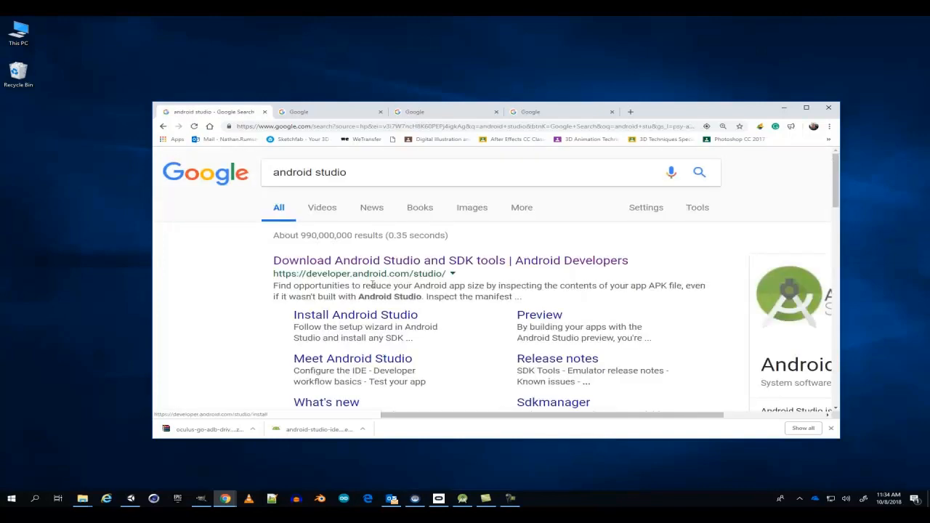
{"action": "left_click", "coordinate": [451, 260]}
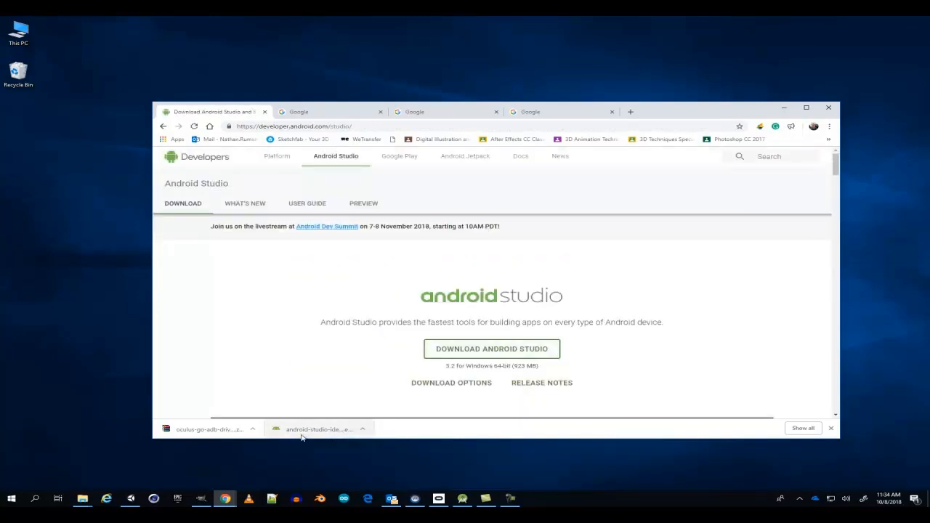
{"action": "mouse_move", "coordinate": [317, 429]}
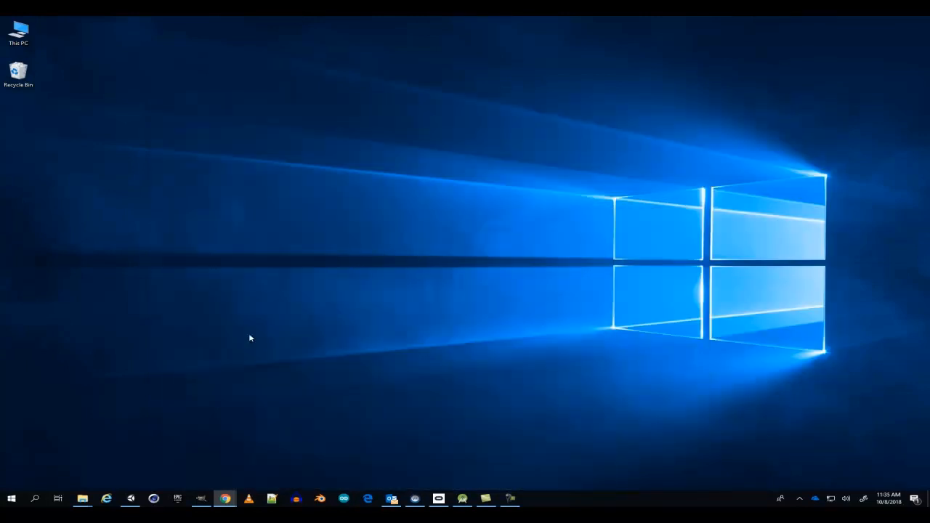
Step: Launch Android Studio from the installed apps list to its welcome screen
{"action": "left_click", "coordinate": [11, 498]}
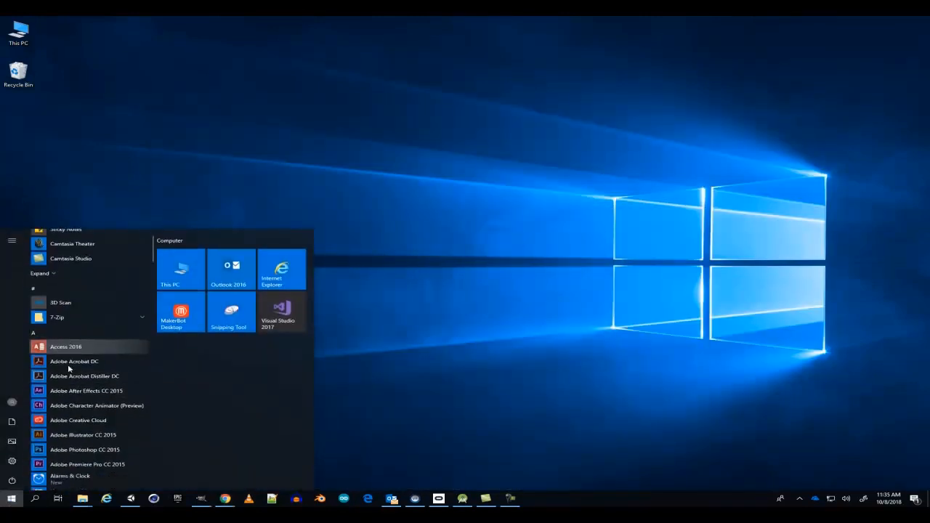
{"action": "scroll", "scroll_direction": "down", "scroll_amount": 3}
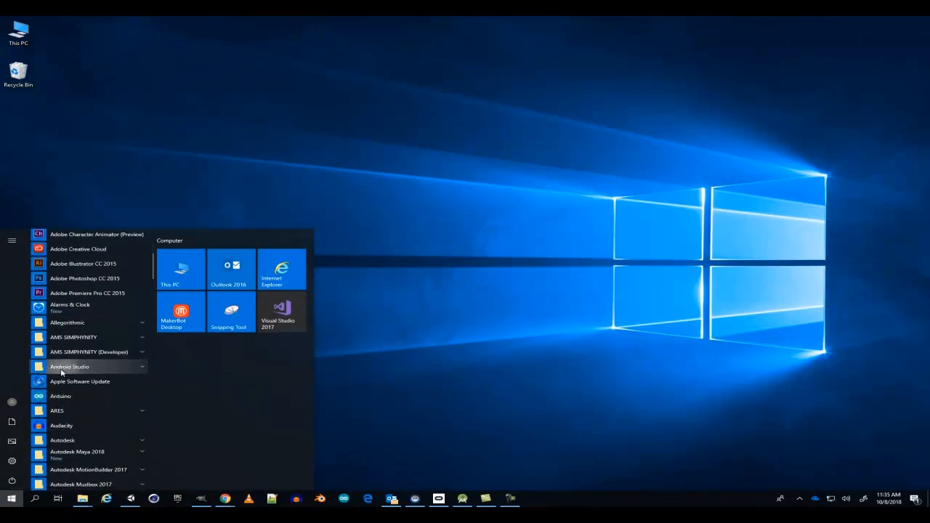
{"action": "left_click", "coordinate": [11, 500]}
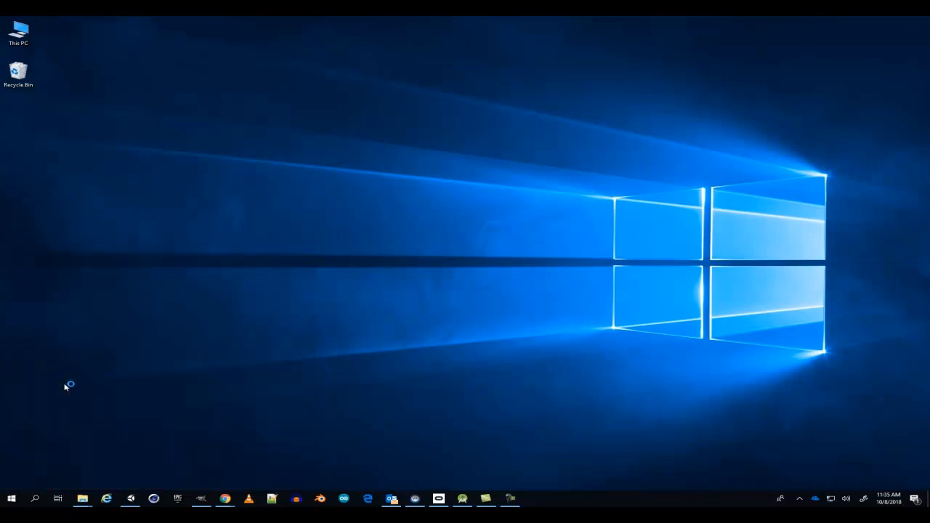
{"action": "mouse_move", "coordinate": [325, 326]}
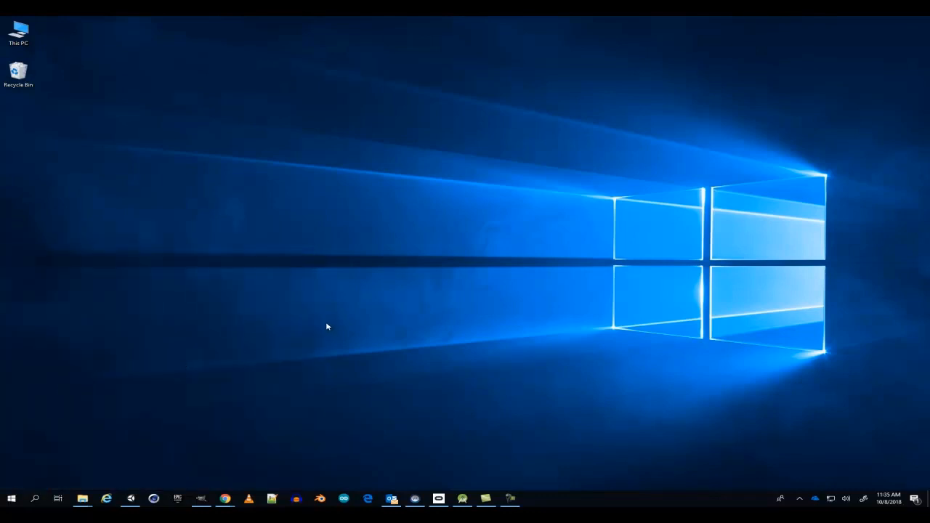
{"action": "left_click", "coordinate": [462, 499]}
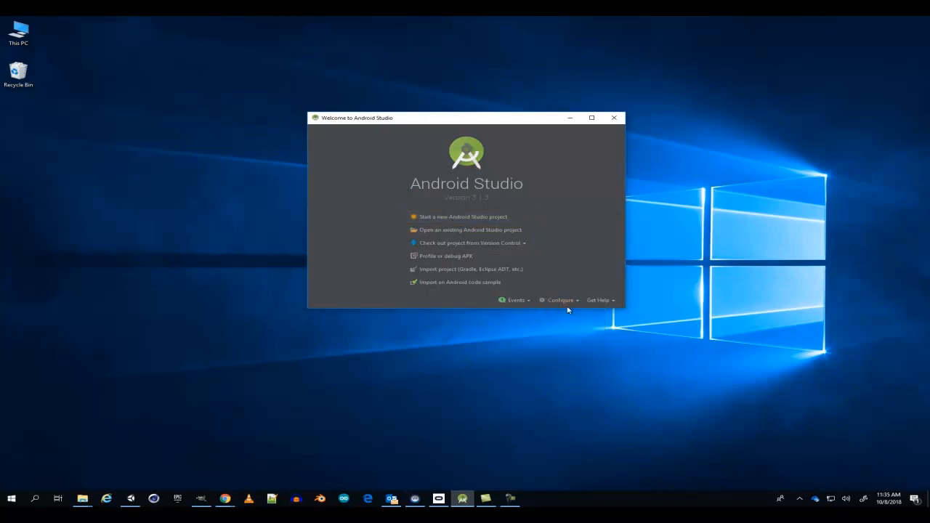
Step: Review installed SDK platforms and SDK tools in the SDK Manager, then close it
{"action": "left_click", "coordinate": [561, 300]}
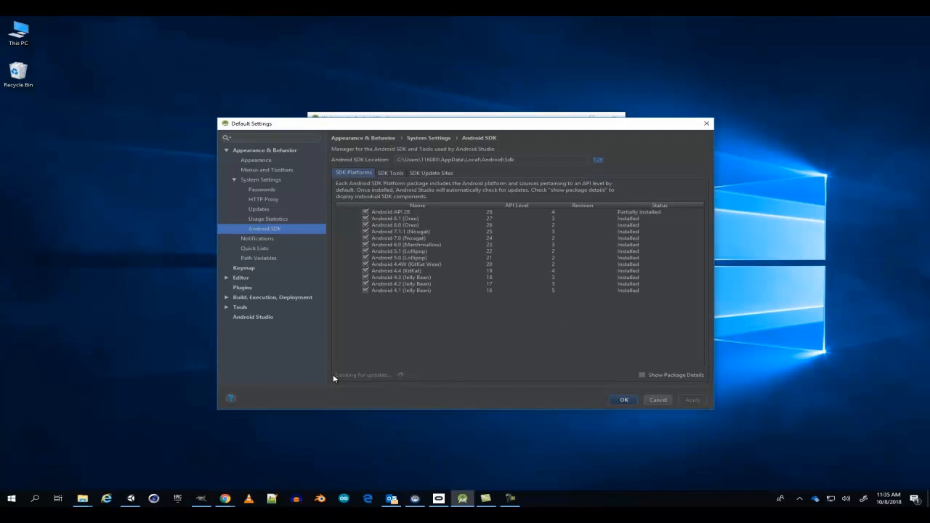
{"action": "mouse_move", "coordinate": [425, 378]}
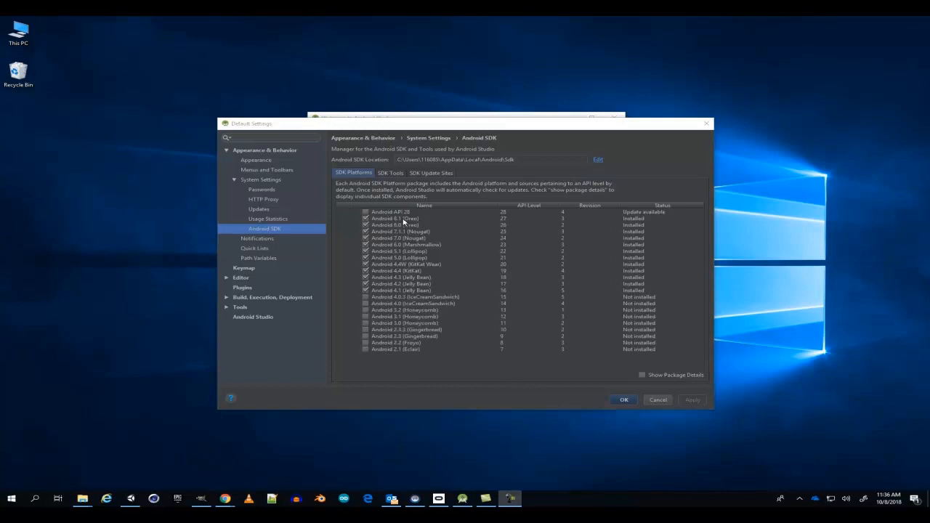
{"action": "left_click", "coordinate": [390, 173]}
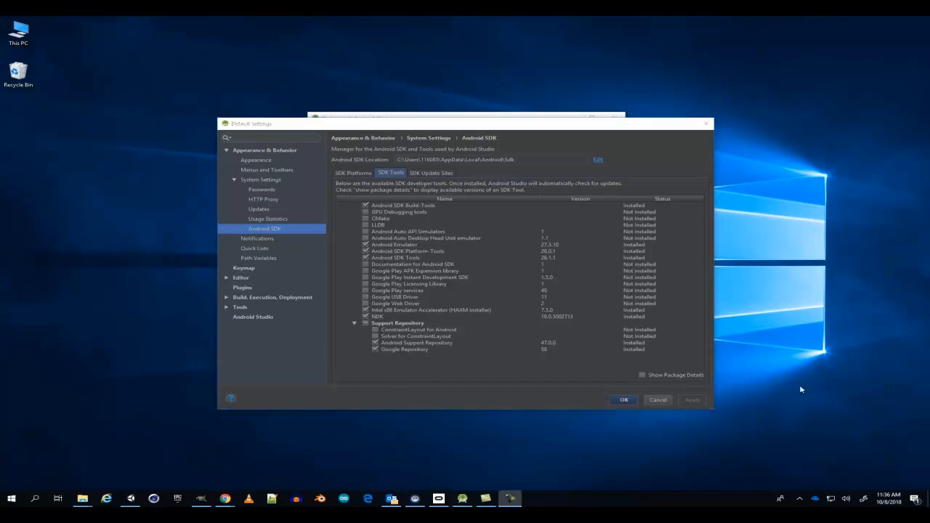
{"action": "left_click", "coordinate": [352, 172]}
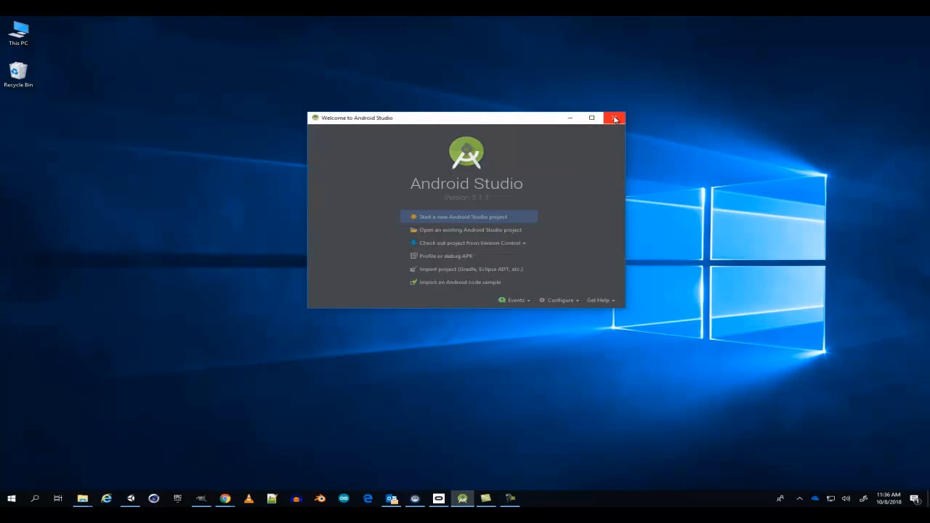
Step: Close Android Studio so Chrome is back in front
{"action": "left_click", "coordinate": [615, 117]}
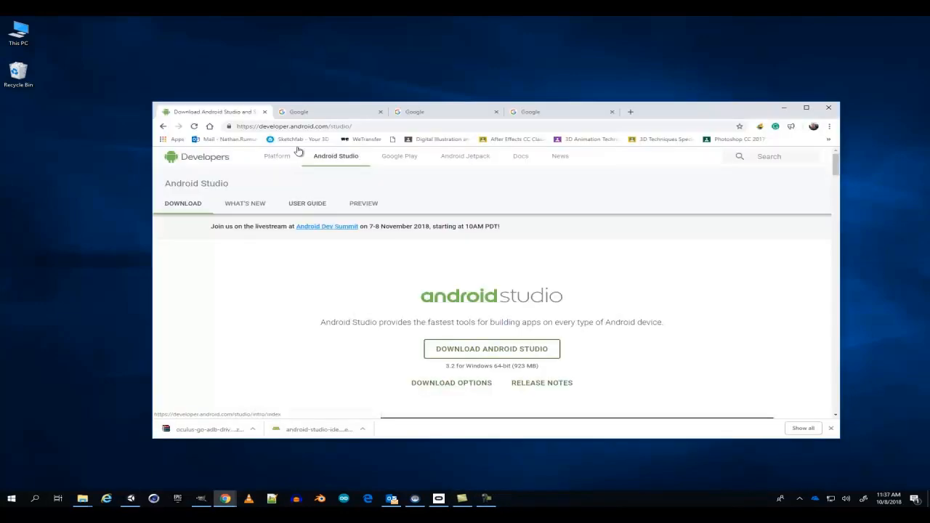
{"action": "mouse_move", "coordinate": [323, 112]}
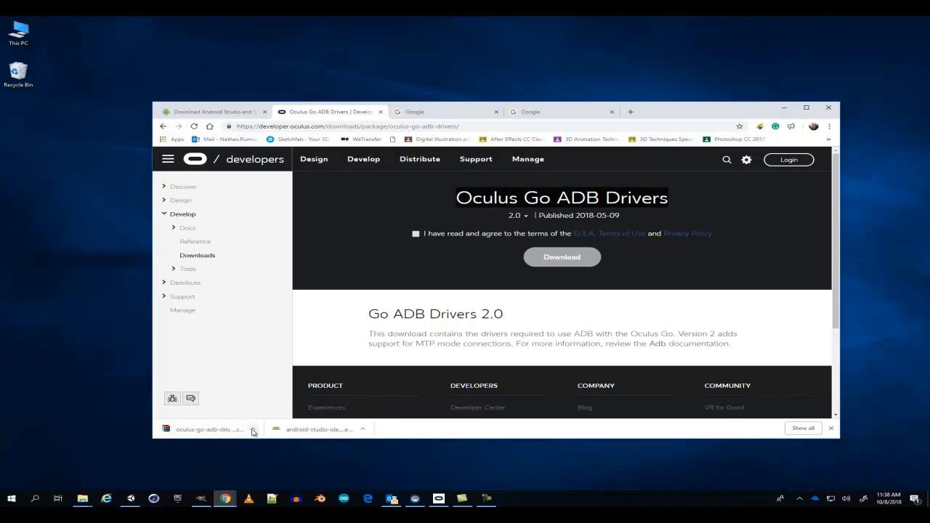
{"action": "mouse_move", "coordinate": [275, 471]}
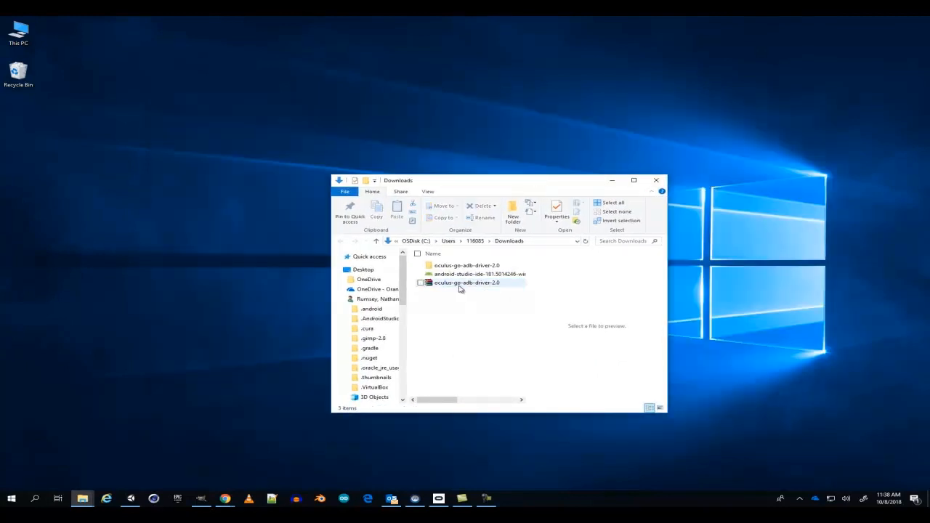
{"action": "mouse_move", "coordinate": [462, 283]}
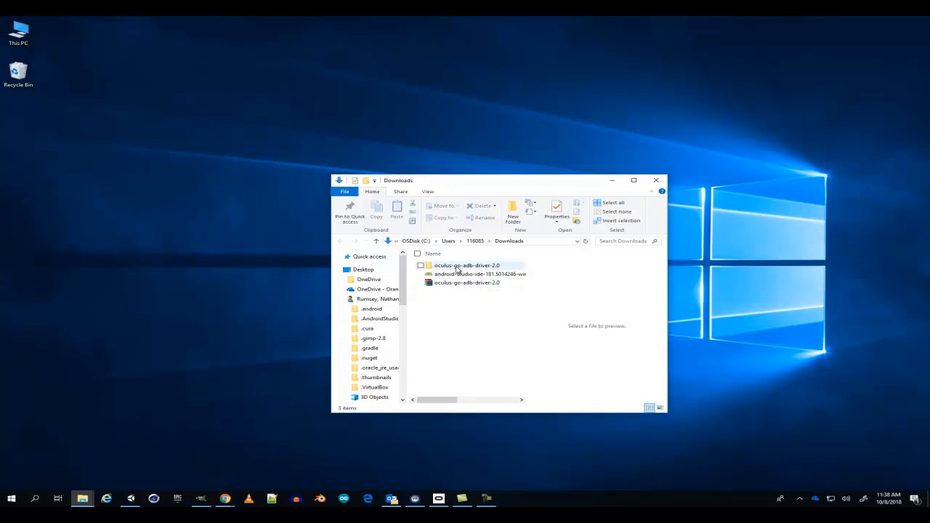
Step: Install the android_winusb driver and check the connected VR-Headset under This PC
{"action": "right_click", "coordinate": [468, 282]}
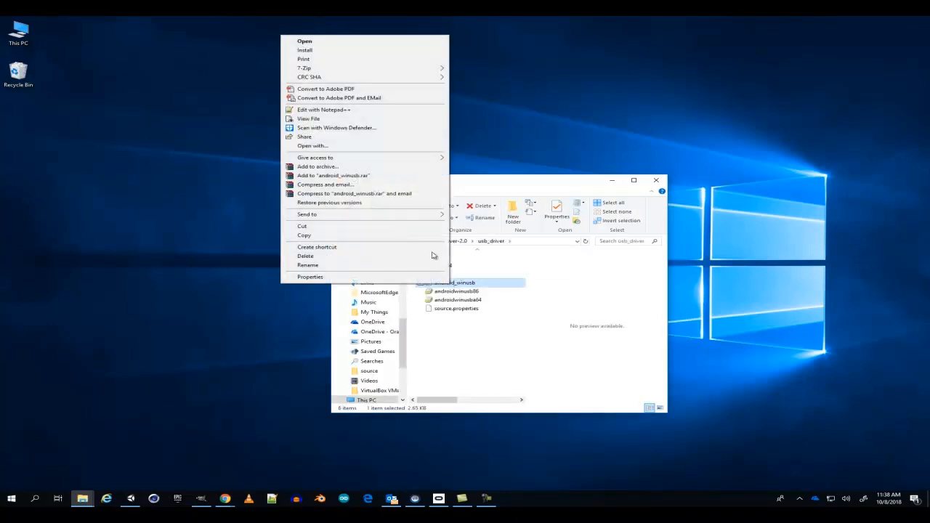
{"action": "mouse_move", "coordinate": [334, 49]}
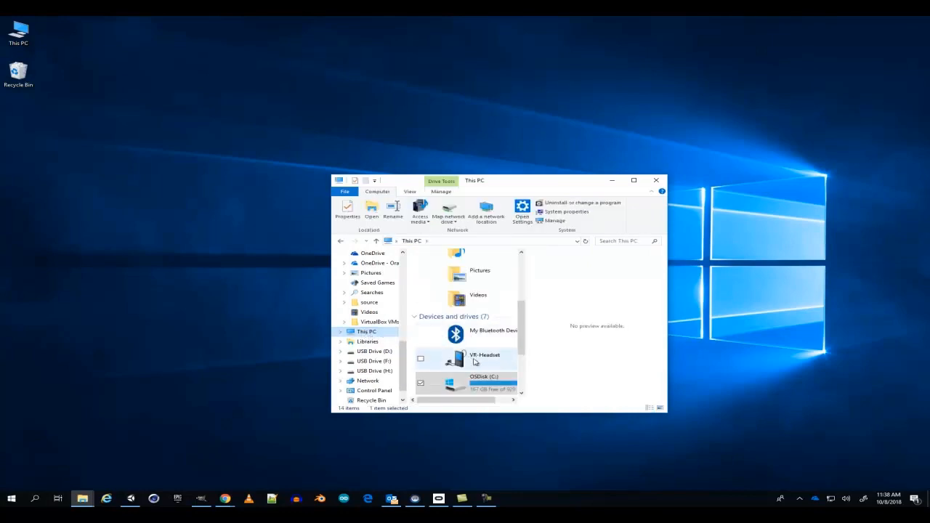
{"action": "mouse_move", "coordinate": [486, 353]}
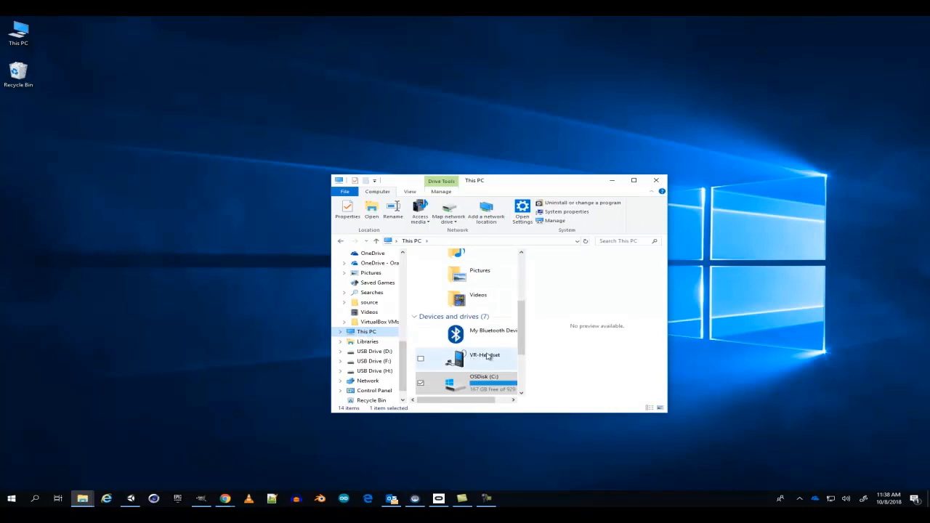
{"action": "mouse_move", "coordinate": [486, 364]}
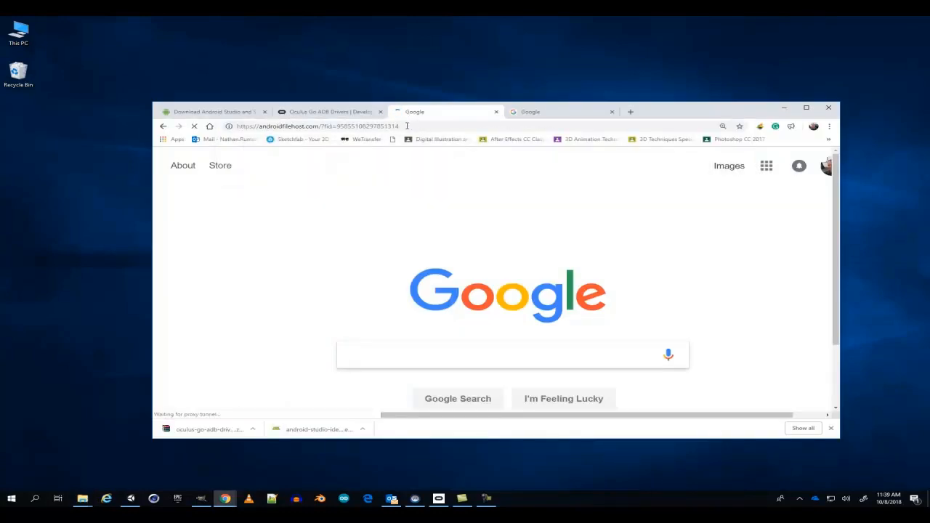
{"action": "left_click", "coordinate": [320, 125]}
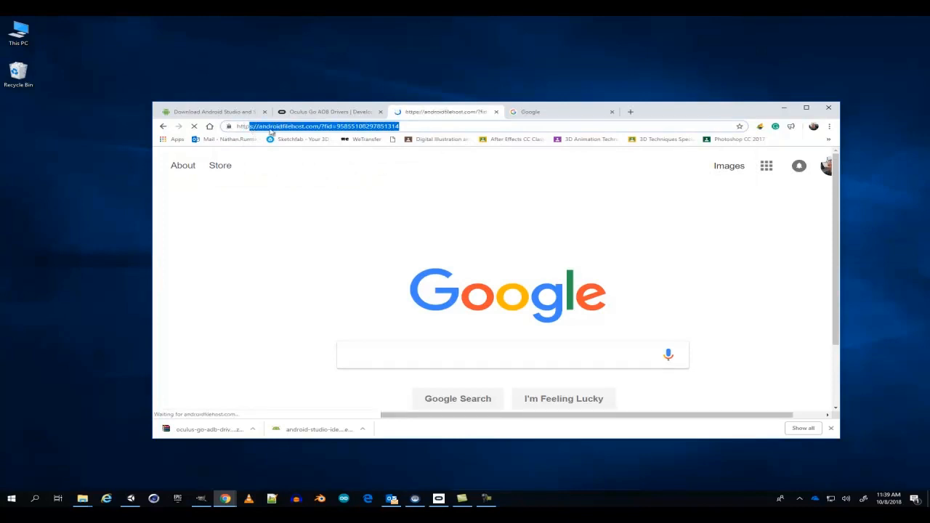
{"action": "left_click", "coordinate": [82, 499]}
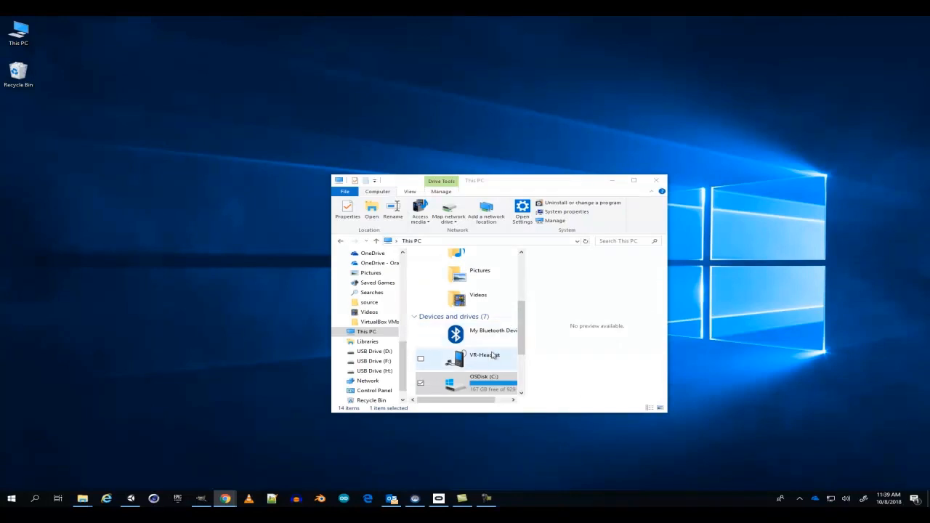
{"action": "left_click", "coordinate": [657, 181]}
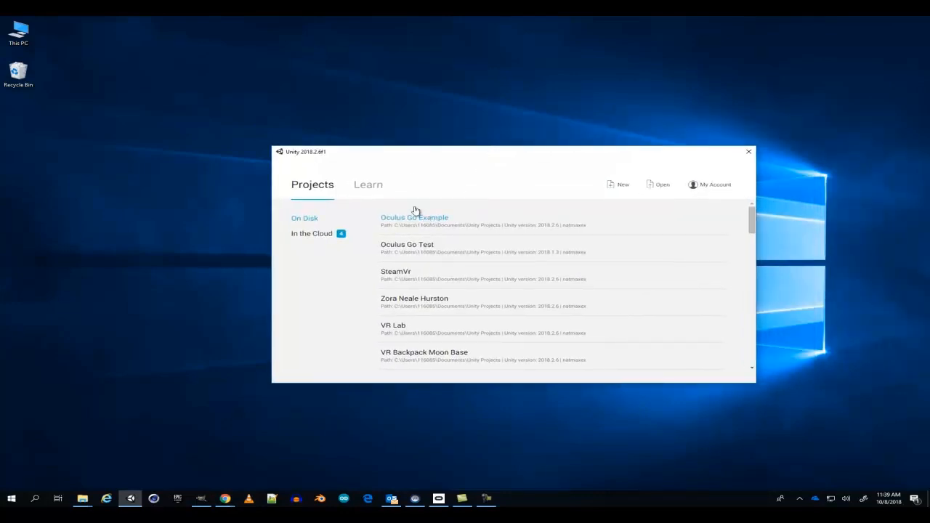
{"action": "mouse_move", "coordinate": [396, 224]}
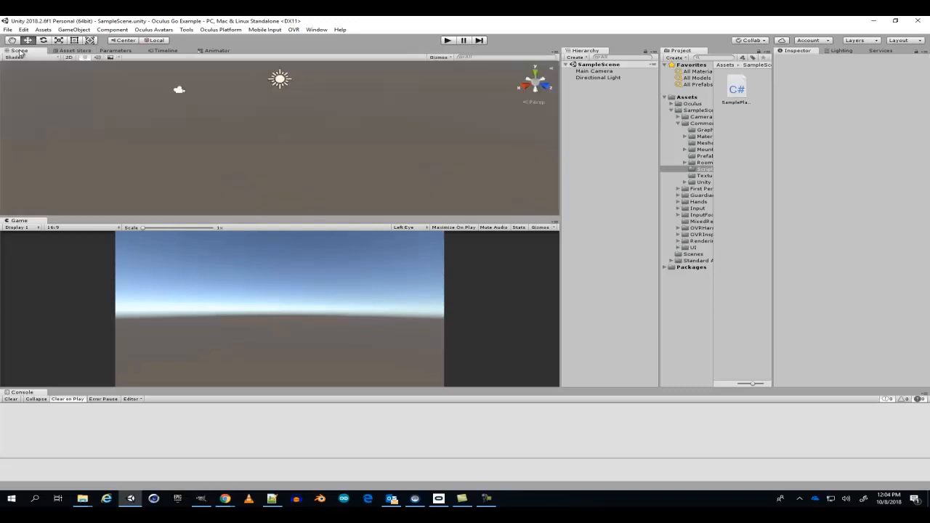
{"action": "mouse_move", "coordinate": [279, 173]}
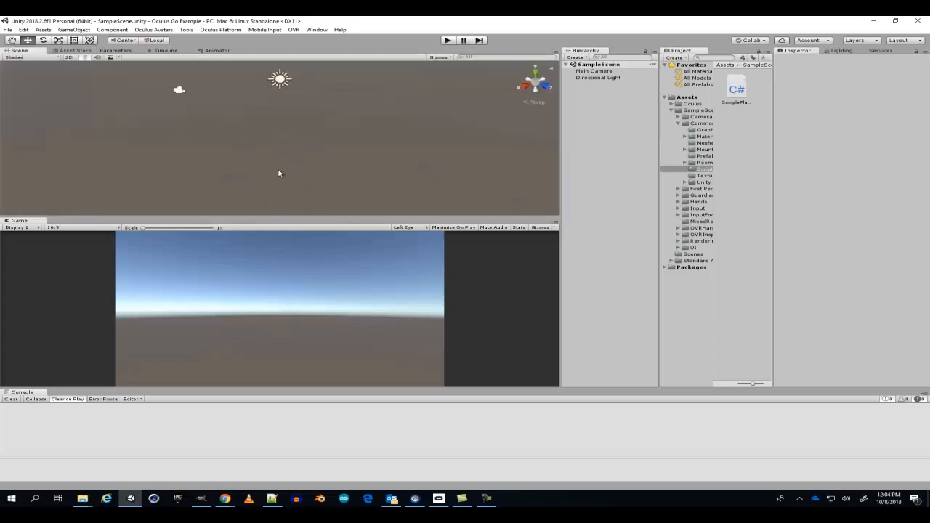
{"action": "mouse_move", "coordinate": [296, 127]}
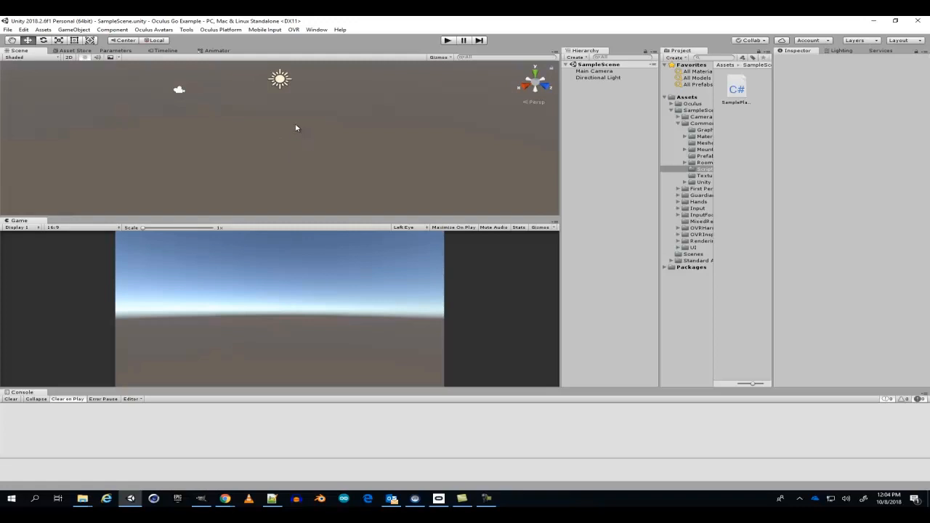
{"action": "mouse_move", "coordinate": [215, 96]}
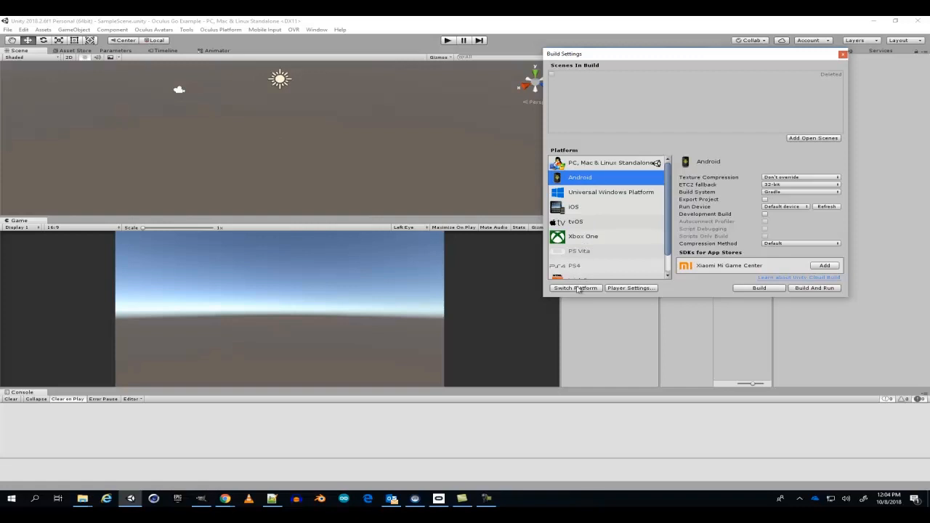
Step: Target Android with Oculus Pacific as run device and show the Android player settings
{"action": "left_click", "coordinate": [575, 288]}
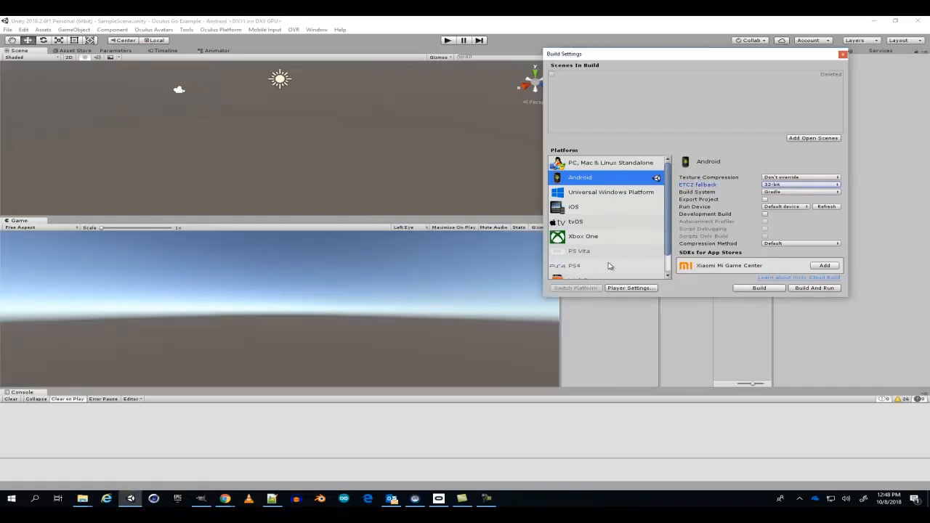
{"action": "left_click", "coordinate": [785, 206]}
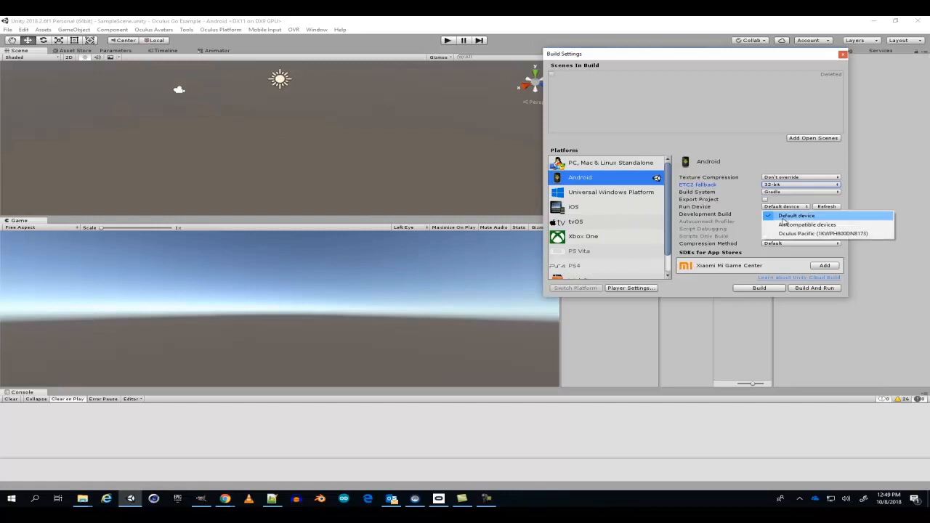
{"action": "left_click", "coordinate": [823, 233]}
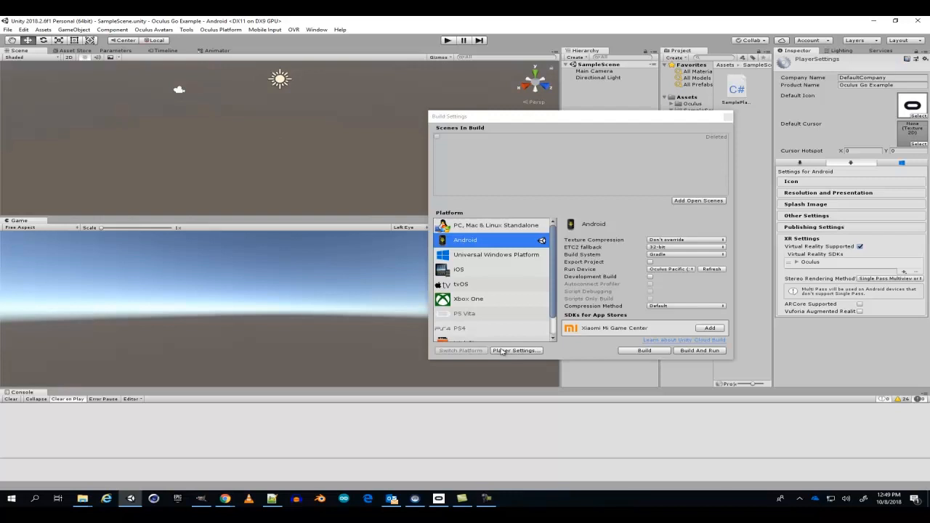
{"action": "left_click", "coordinate": [23, 29]}
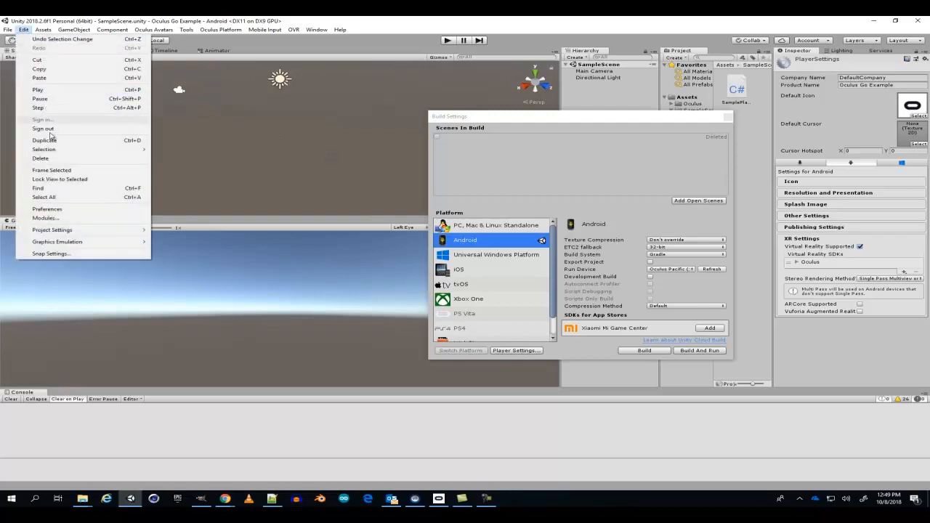
{"action": "mouse_move", "coordinate": [46, 209]}
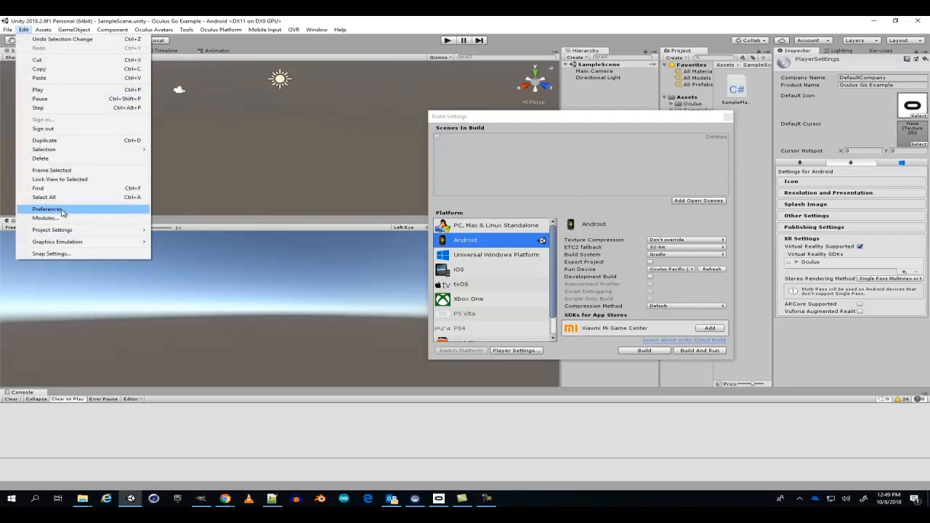
Step: In External Tools preferences, browse for the SDK folder starting from C:\Users
{"action": "left_click", "coordinate": [46, 210]}
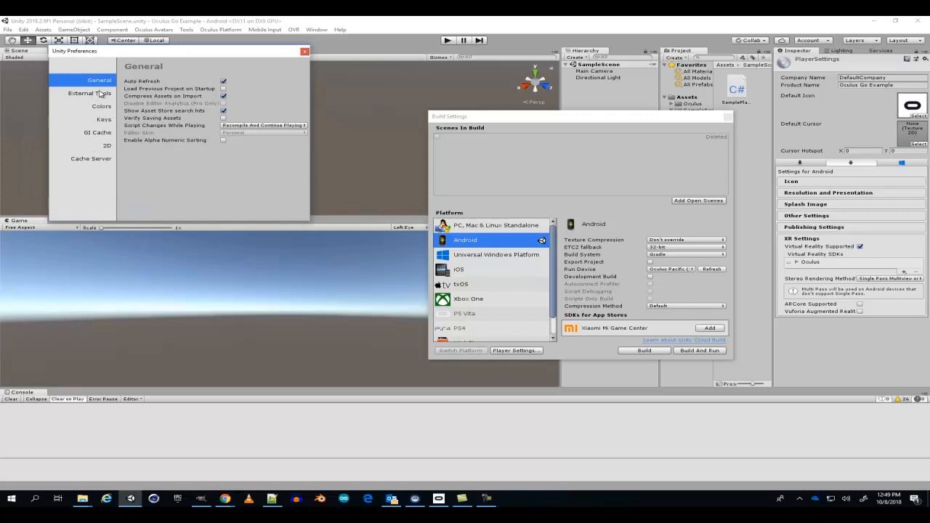
{"action": "mouse_move", "coordinate": [100, 96]}
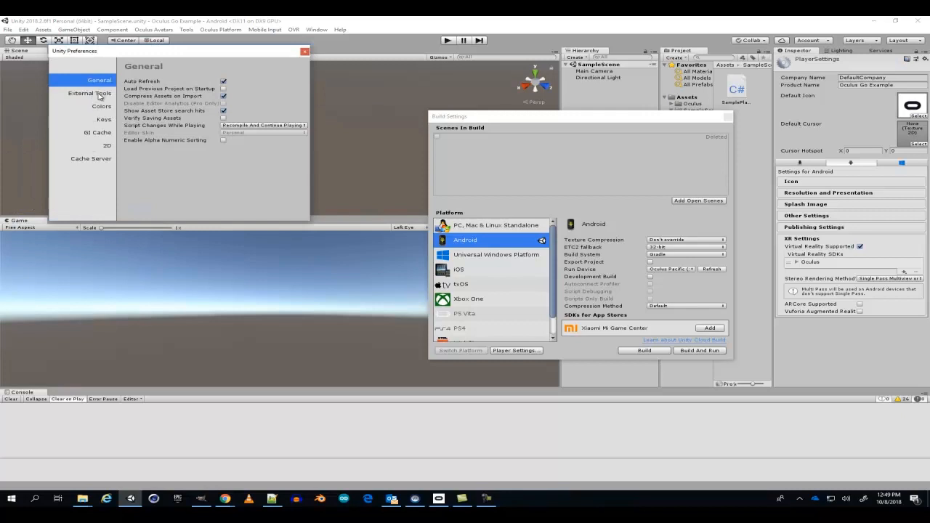
{"action": "left_click", "coordinate": [89, 93]}
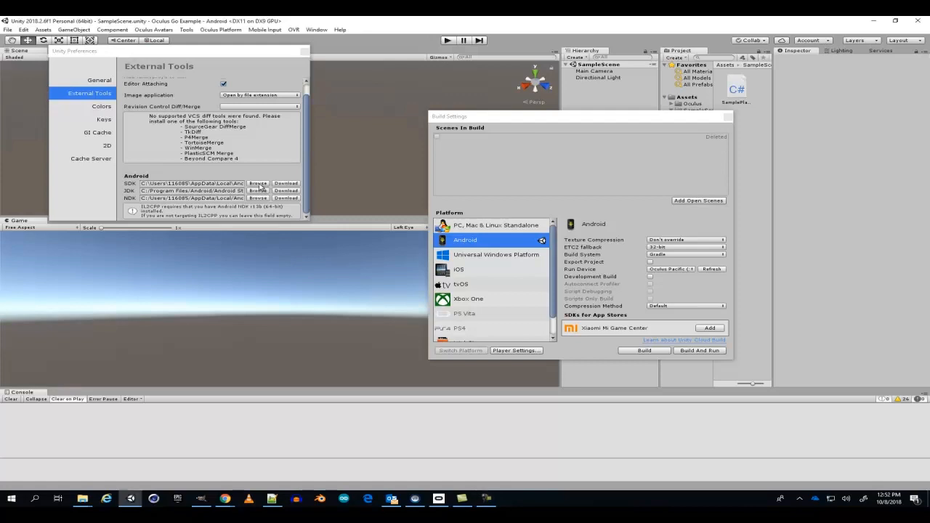
{"action": "left_click", "coordinate": [259, 183]}
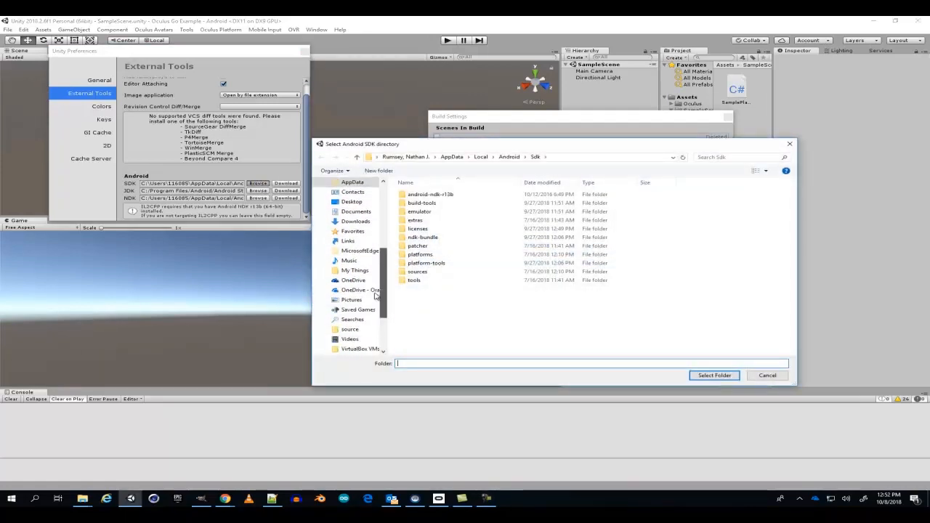
{"action": "left_click", "coordinate": [346, 279]}
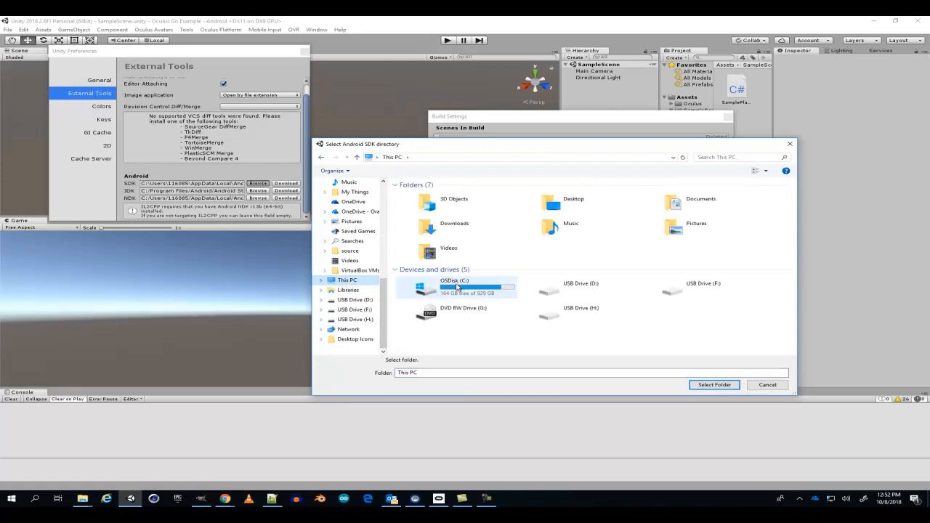
{"action": "double_click", "coordinate": [454, 287]}
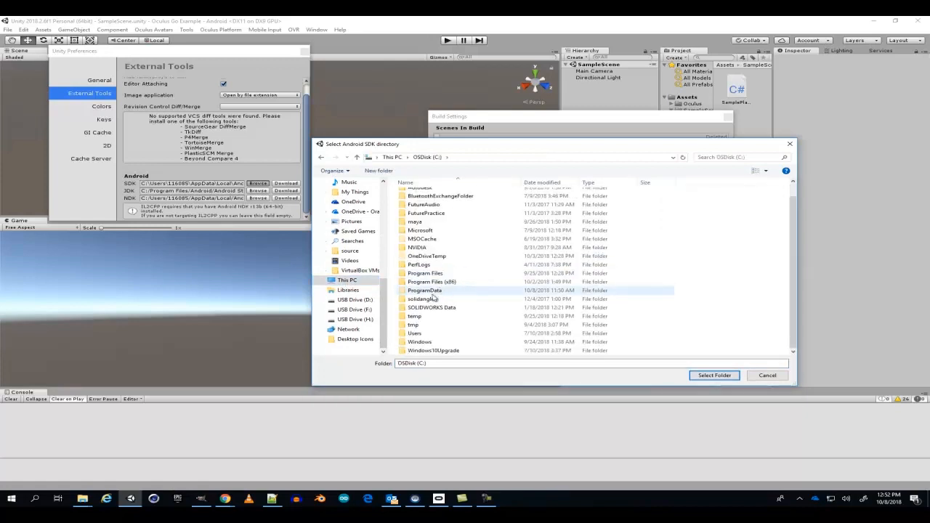
{"action": "double_click", "coordinate": [415, 332]}
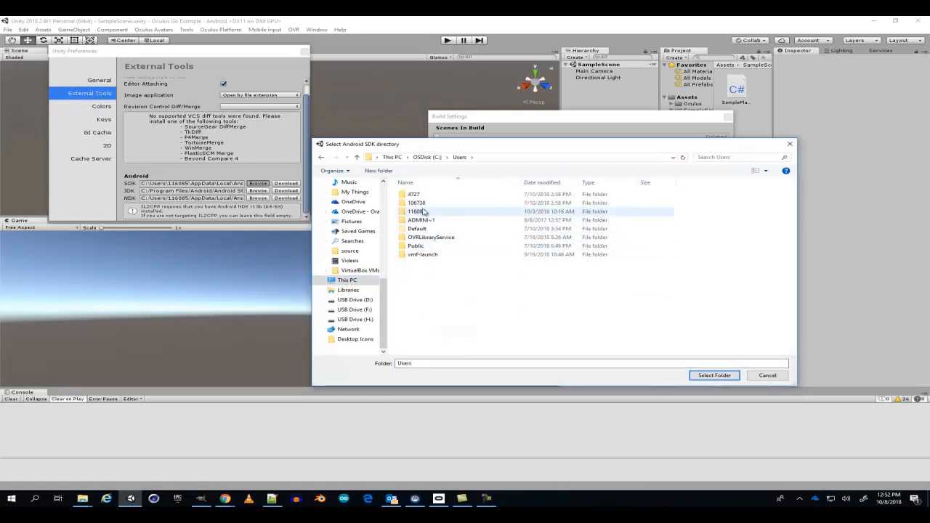
{"action": "mouse_move", "coordinate": [423, 212]}
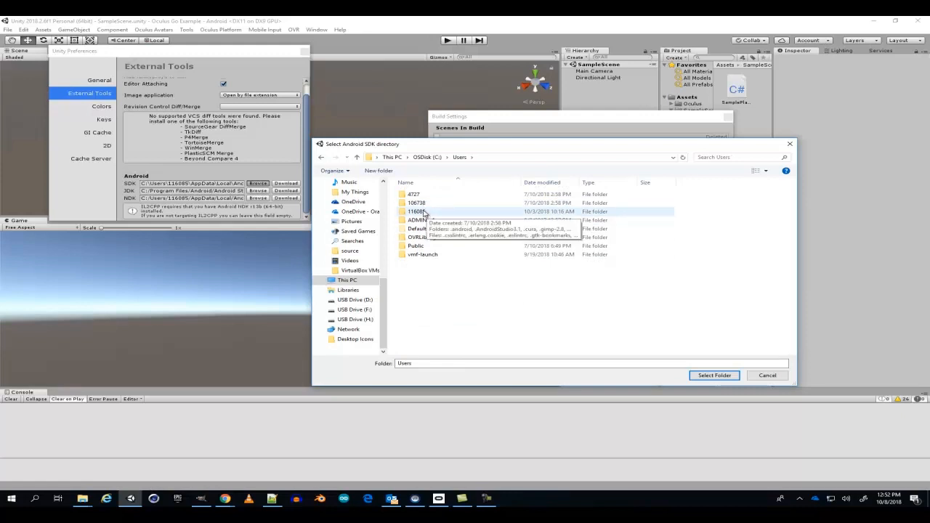
Step: Select AppData\Local\Android\Sdk as the Android SDK location
{"action": "double_click", "coordinate": [415, 212]}
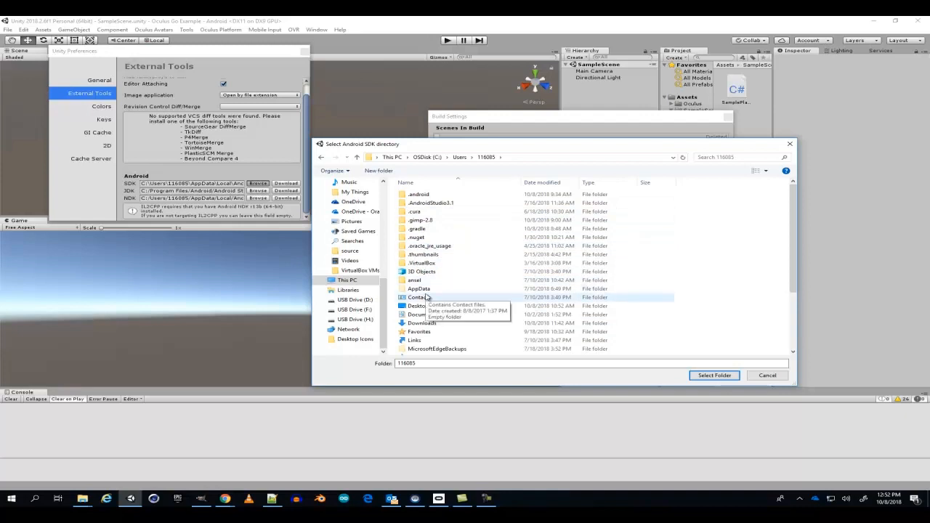
{"action": "double_click", "coordinate": [418, 288]}
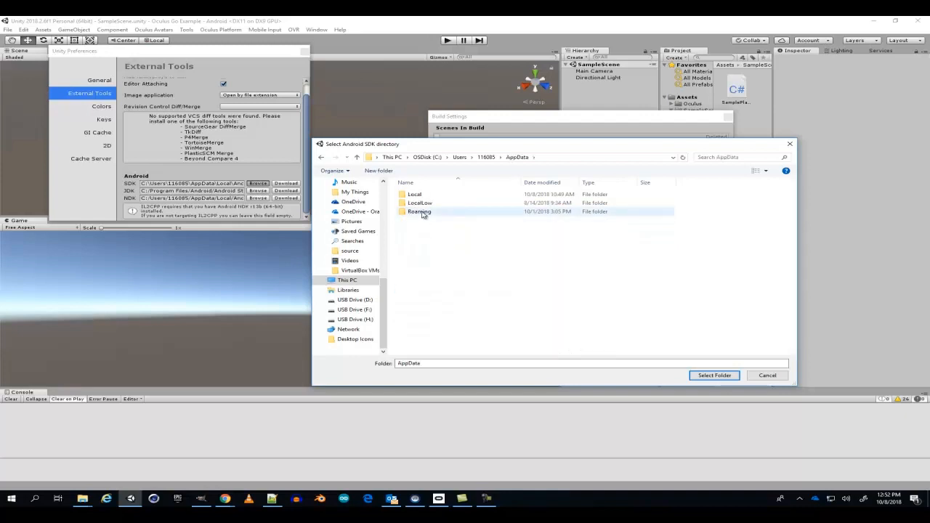
{"action": "double_click", "coordinate": [414, 195]}
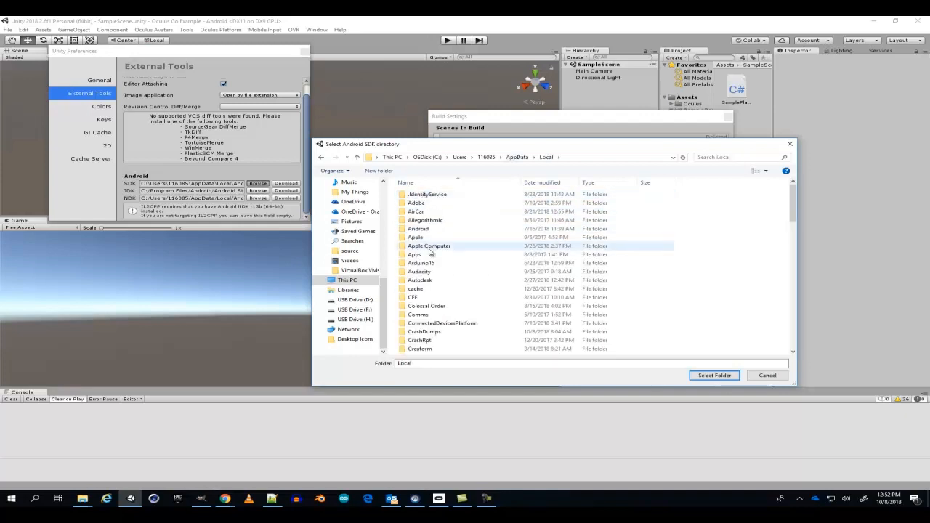
{"action": "left_click", "coordinate": [419, 228]}
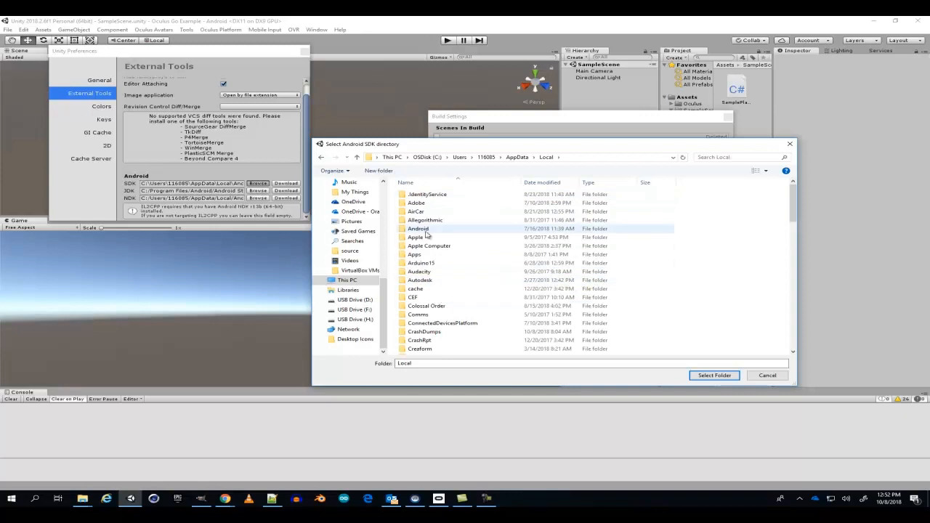
{"action": "double_click", "coordinate": [419, 229]}
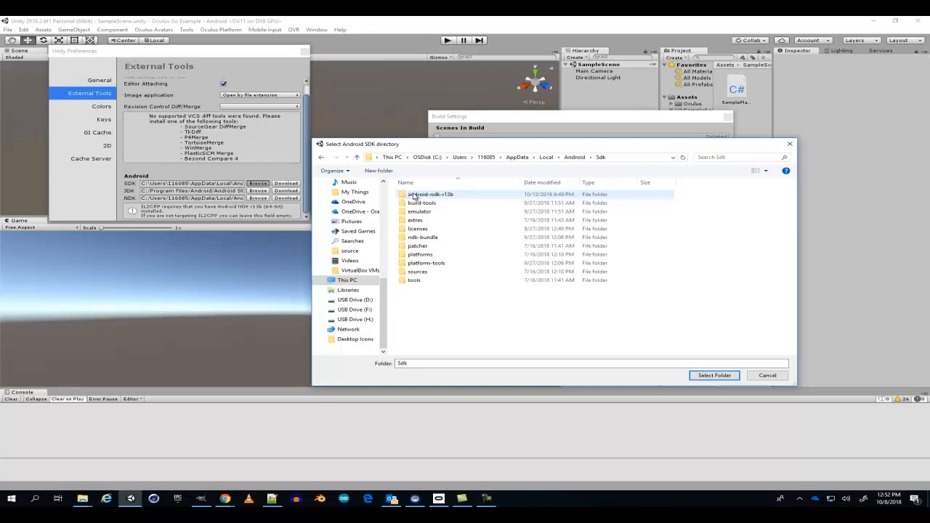
{"action": "left_click", "coordinate": [419, 229]}
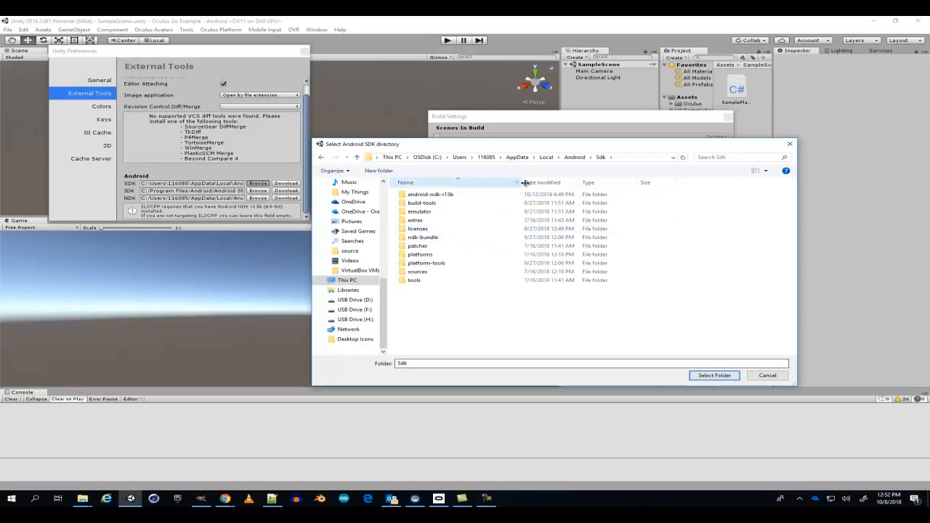
{"action": "left_click", "coordinate": [431, 194]}
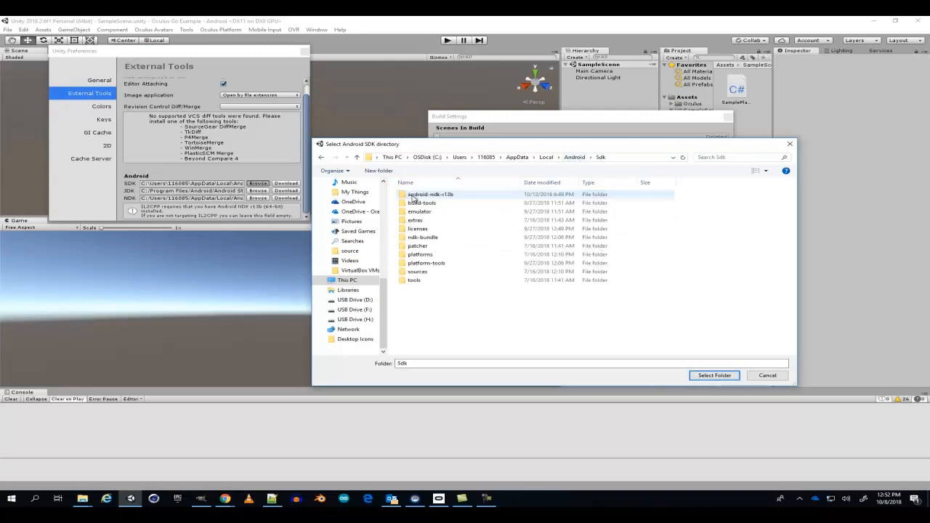
{"action": "left_click", "coordinate": [712, 375]}
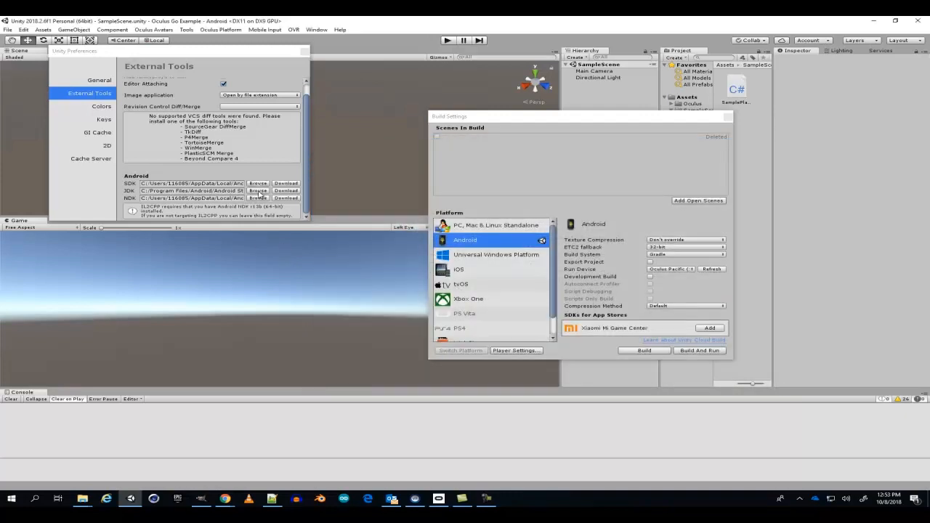
Step: Set the JDK location to Program Files\Android Studio\jre
{"action": "left_click", "coordinate": [257, 192]}
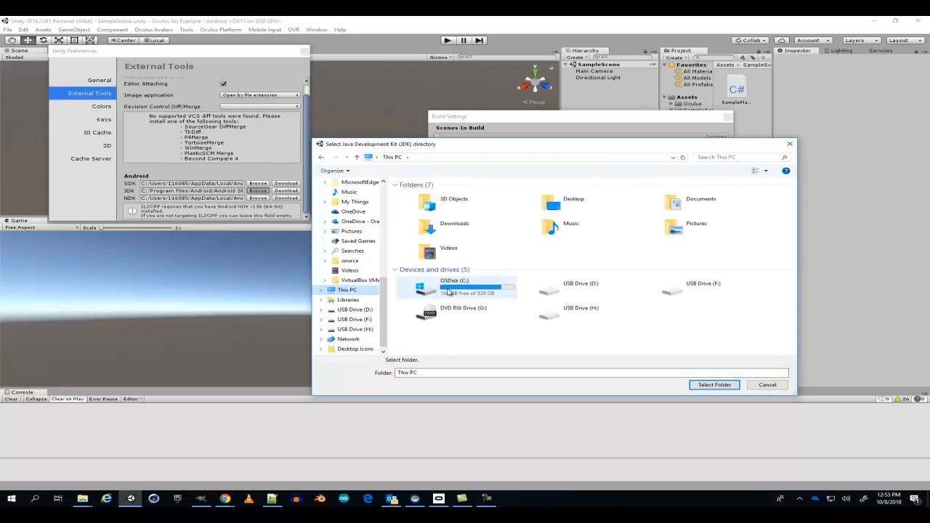
{"action": "double_click", "coordinate": [454, 287]}
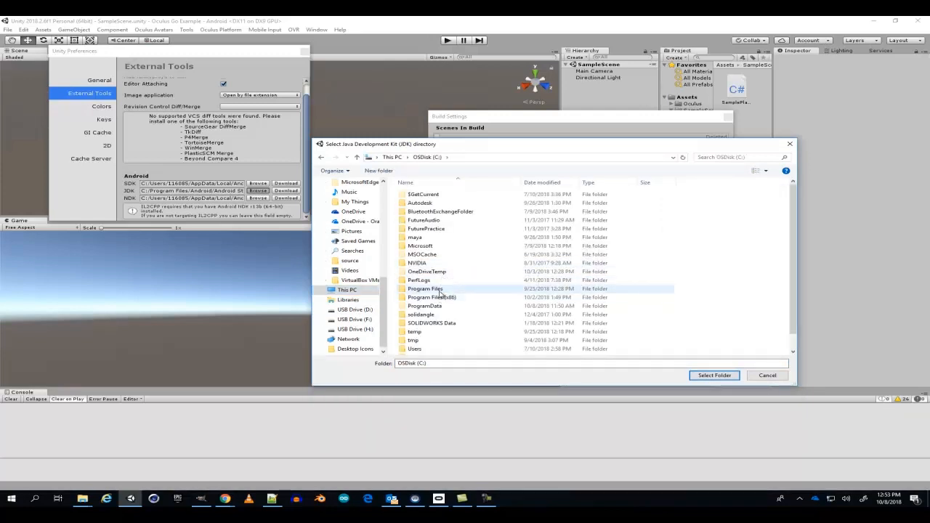
{"action": "double_click", "coordinate": [424, 288]}
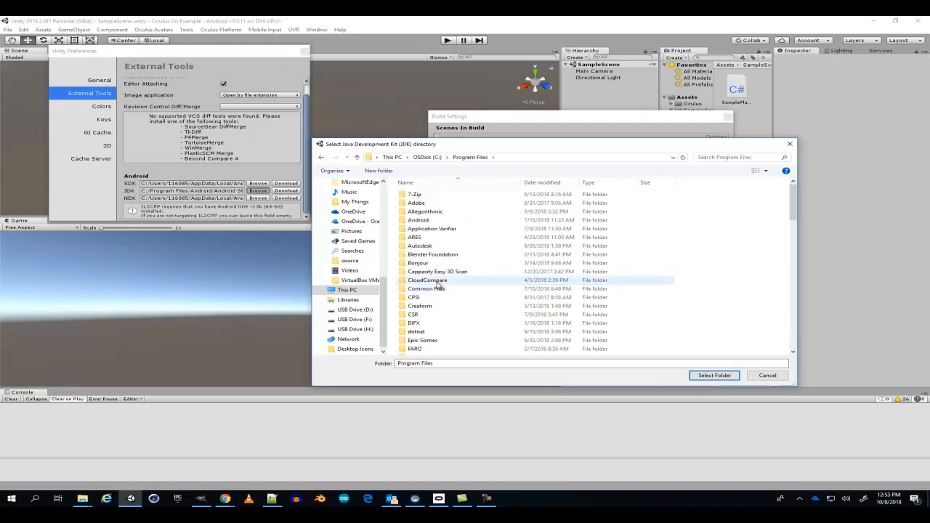
{"action": "scroll", "scroll_direction": "down", "scroll_amount": 3}
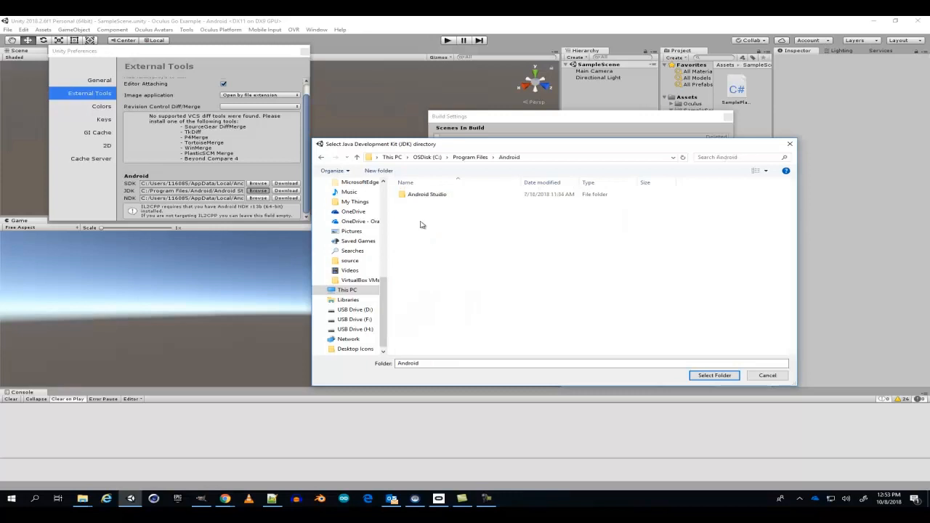
{"action": "left_click", "coordinate": [427, 195]}
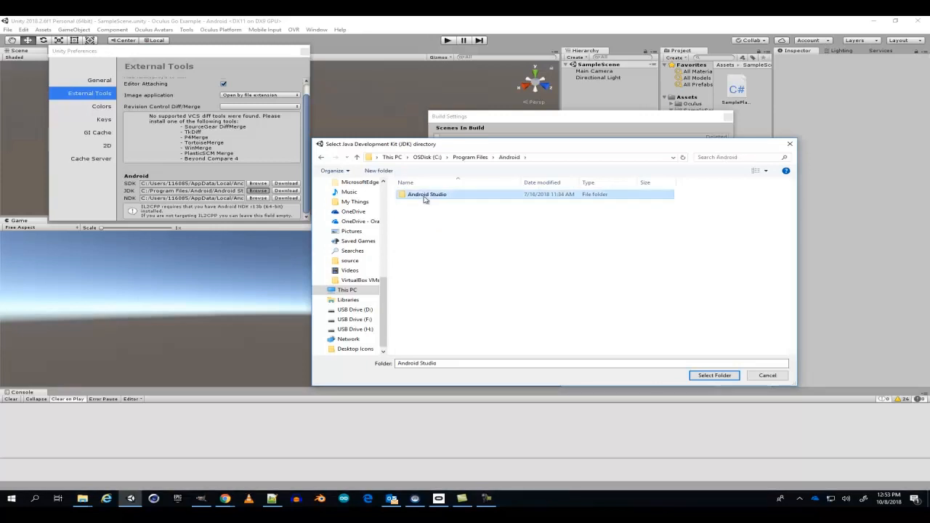
{"action": "double_click", "coordinate": [427, 195]}
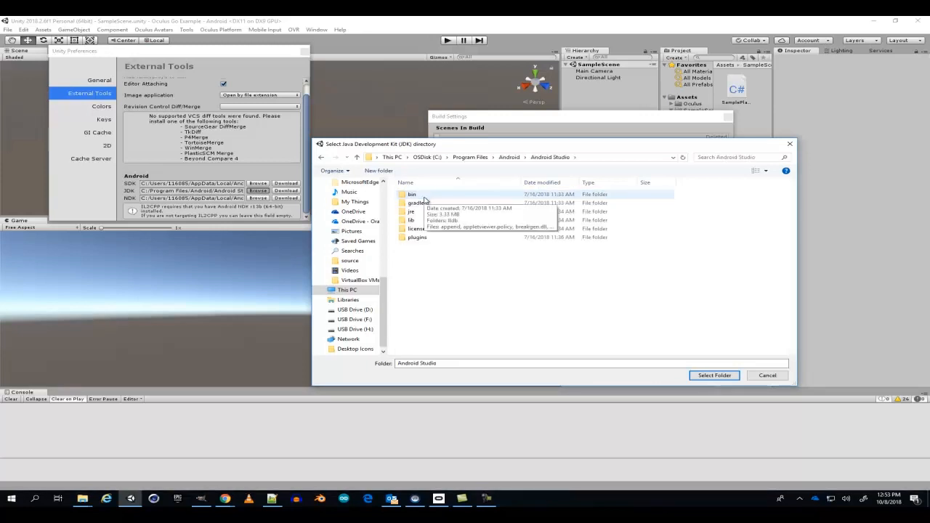
{"action": "double_click", "coordinate": [413, 212]}
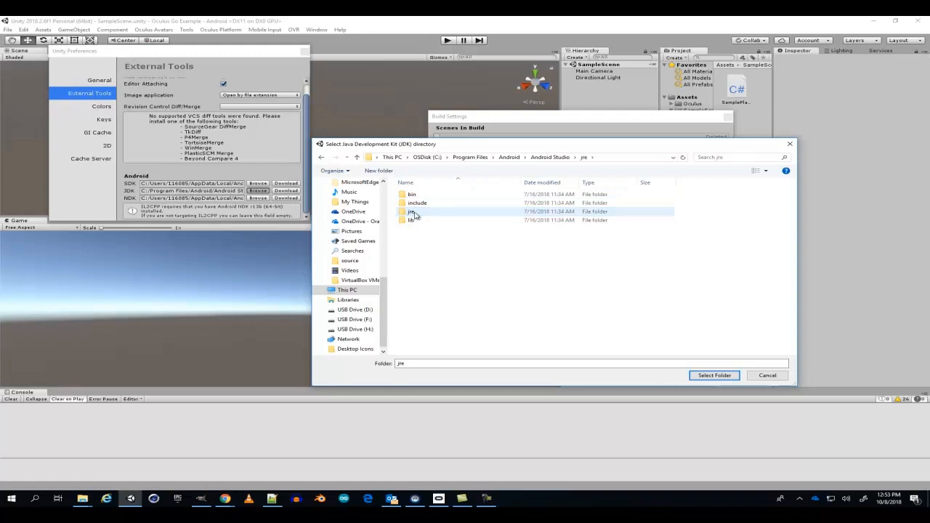
{"action": "left_click", "coordinate": [713, 375]}
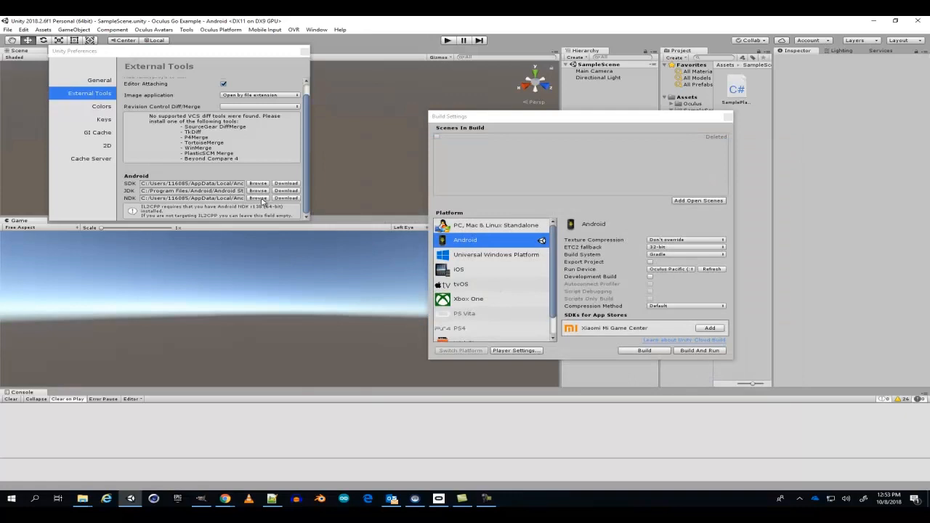
Step: Set the NDK location to android-ndk-r15b inside AppData\Local\Android\Sdk
{"action": "left_click", "coordinate": [257, 198]}
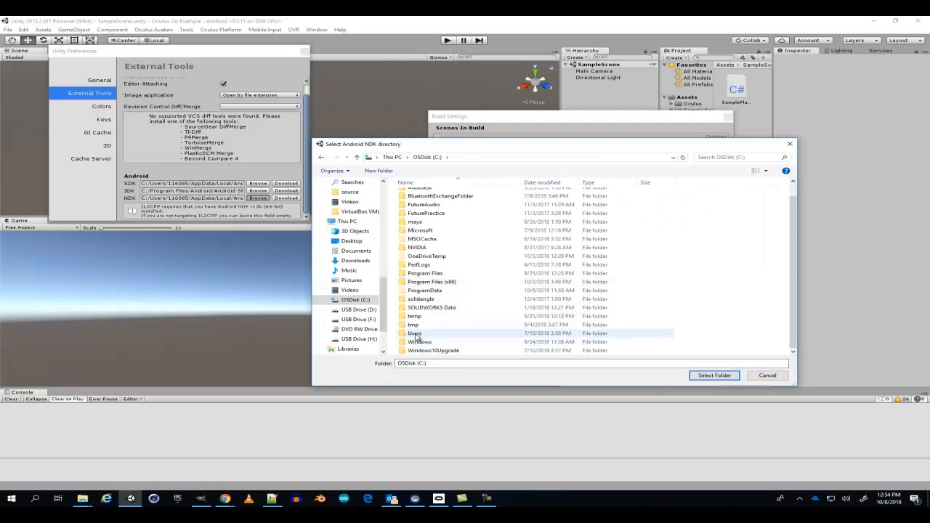
{"action": "double_click", "coordinate": [414, 333]}
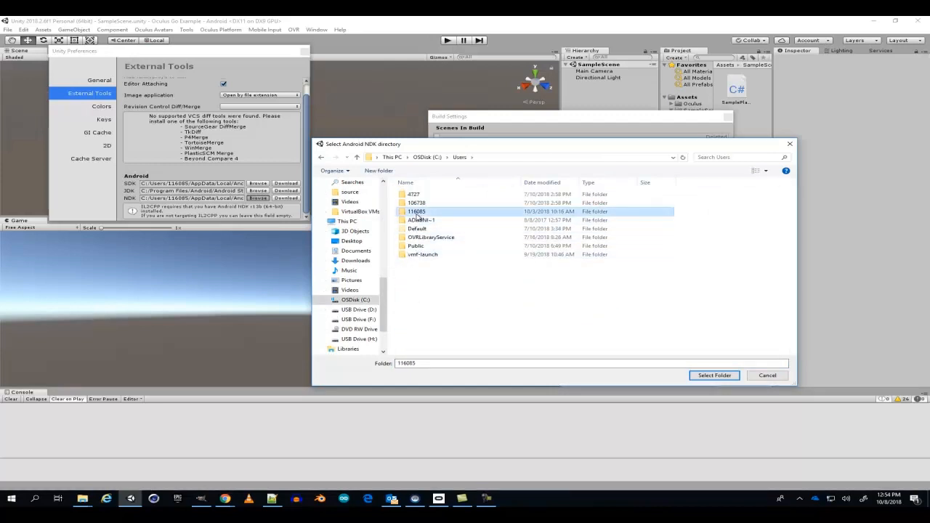
{"action": "double_click", "coordinate": [415, 213]}
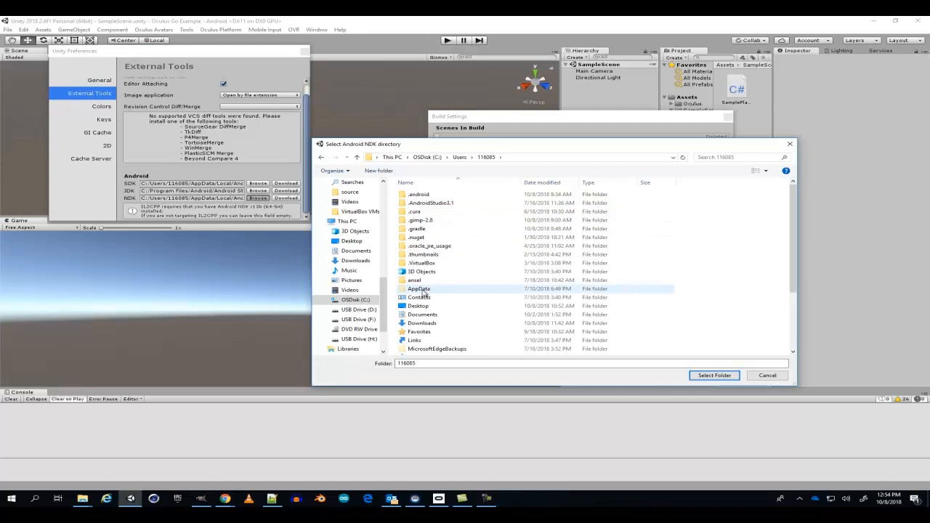
{"action": "double_click", "coordinate": [419, 288]}
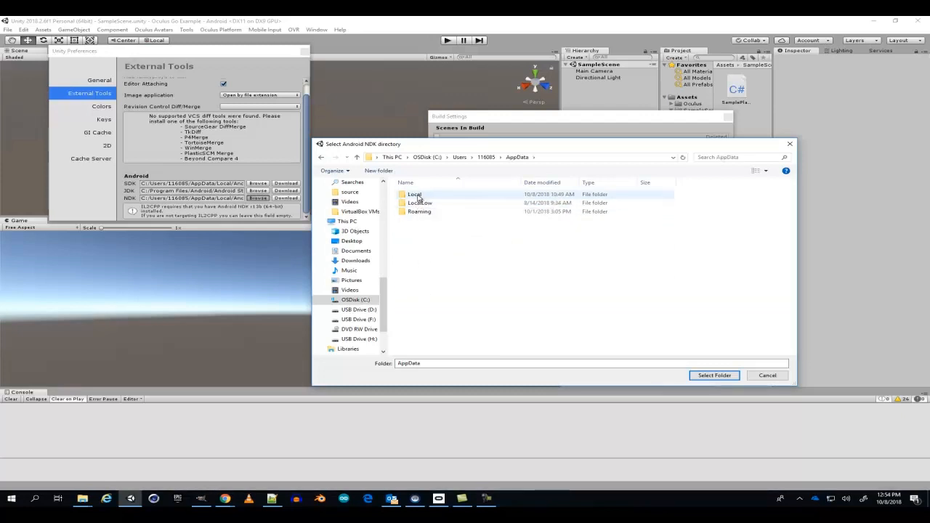
{"action": "double_click", "coordinate": [415, 195]}
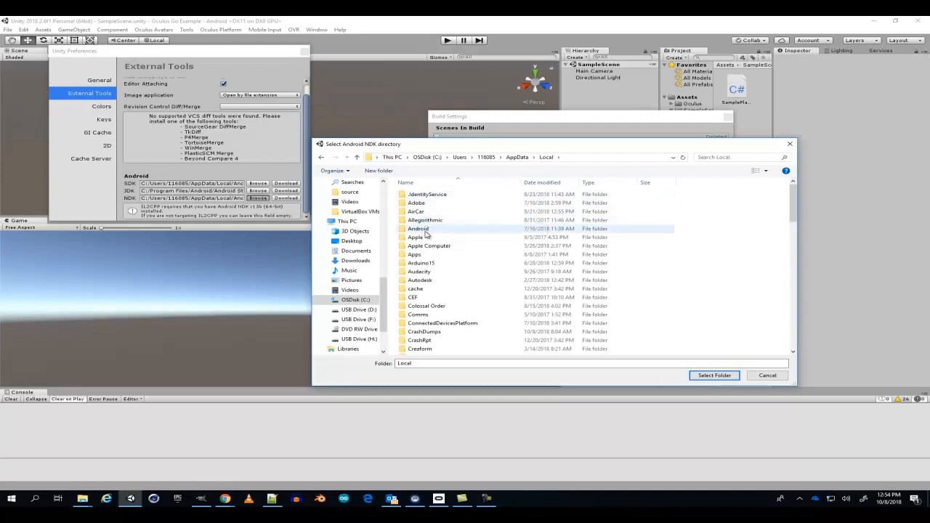
{"action": "double_click", "coordinate": [419, 229]}
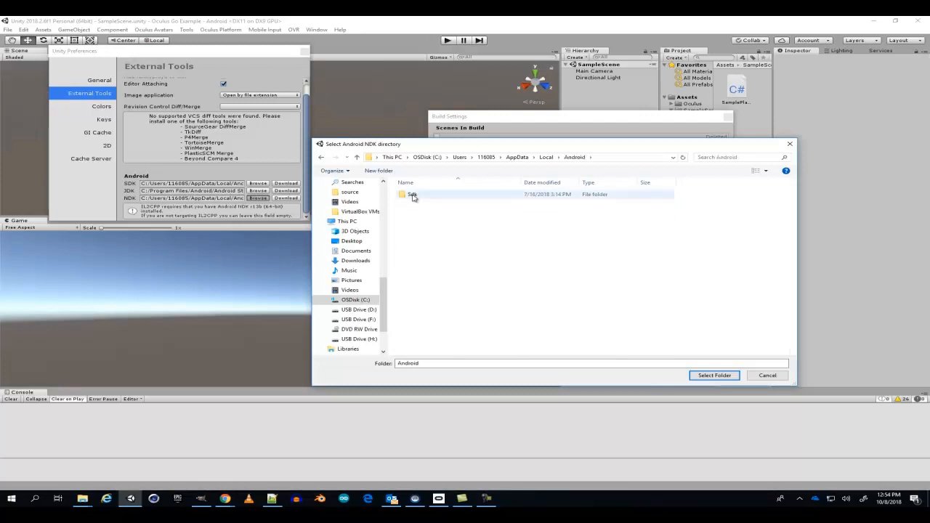
{"action": "double_click", "coordinate": [413, 195]}
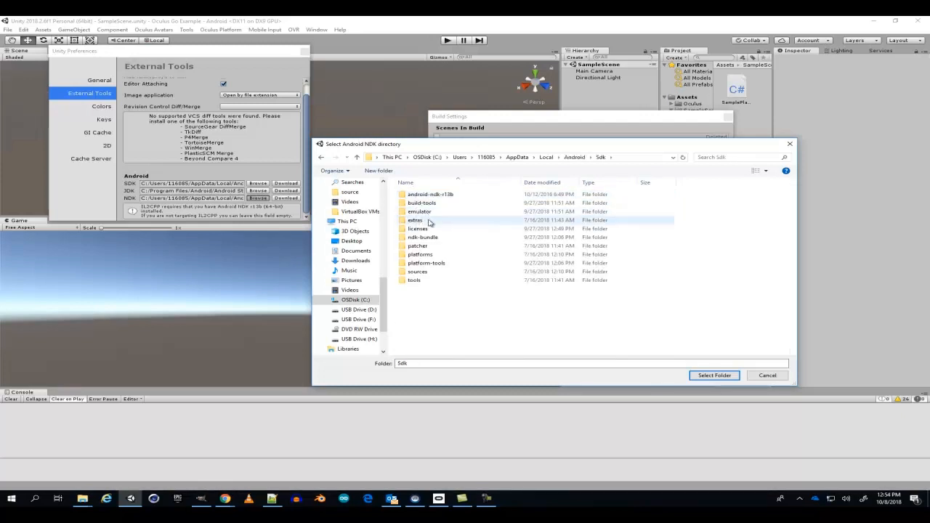
{"action": "left_click", "coordinate": [430, 194]}
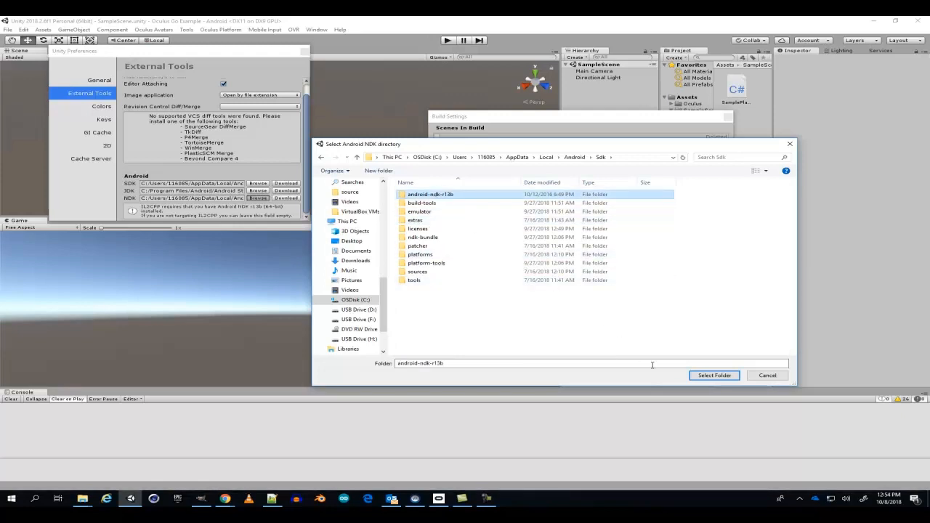
{"action": "left_click", "coordinate": [714, 375]}
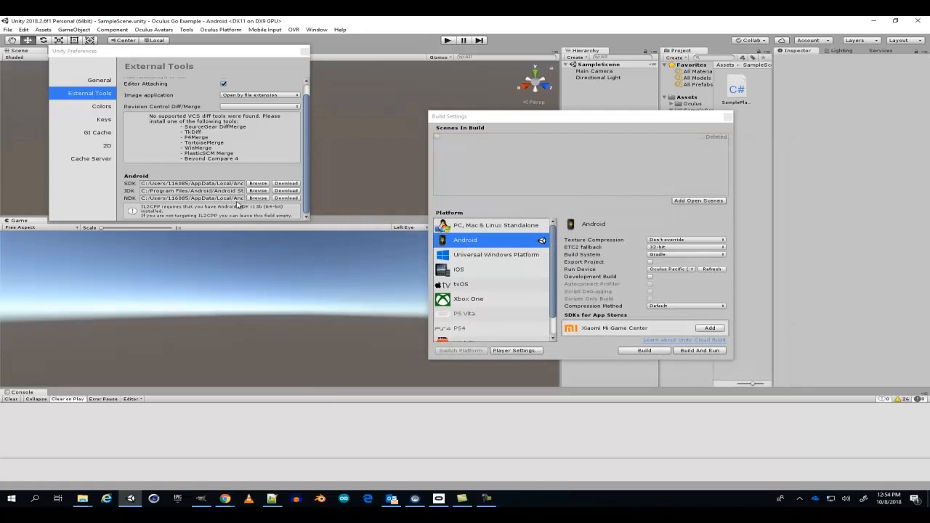
{"action": "mouse_move", "coordinate": [234, 206]}
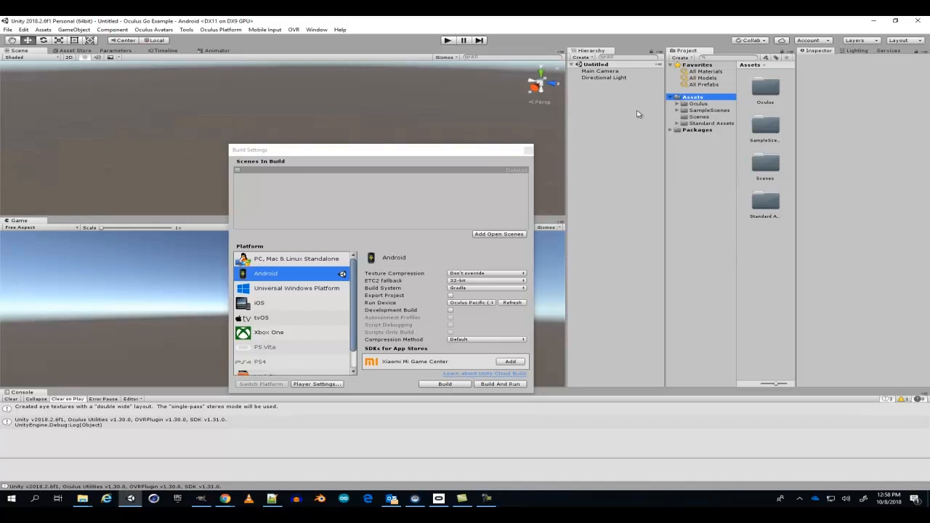
{"action": "mouse_move", "coordinate": [642, 122]}
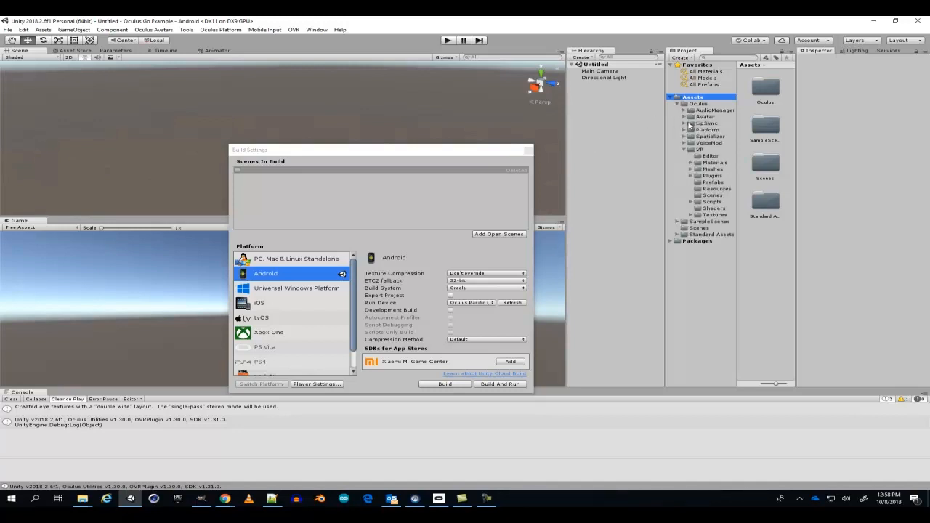
Step: Open Assets/Oculus/VR/Scenes/GearVrControllerTest and add it to the build's scene list
{"action": "left_click", "coordinate": [712, 195]}
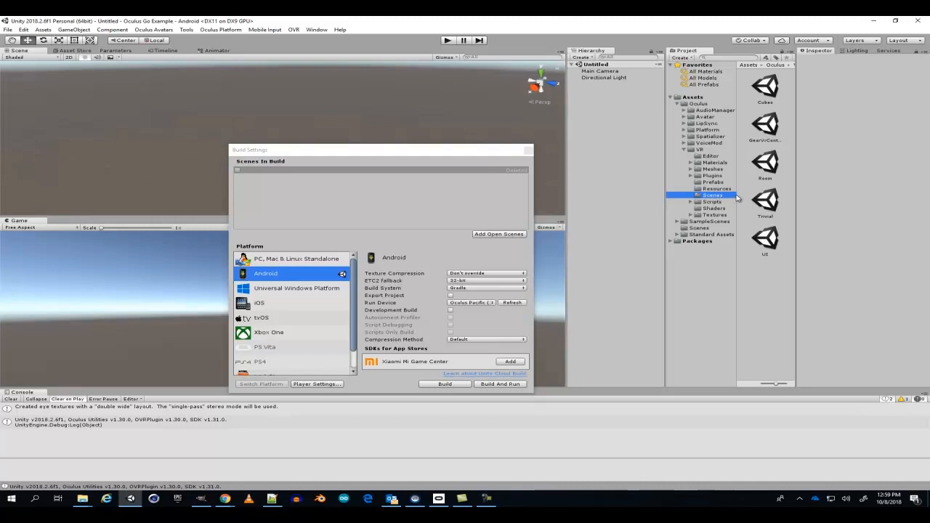
{"action": "left_click", "coordinate": [765, 124]}
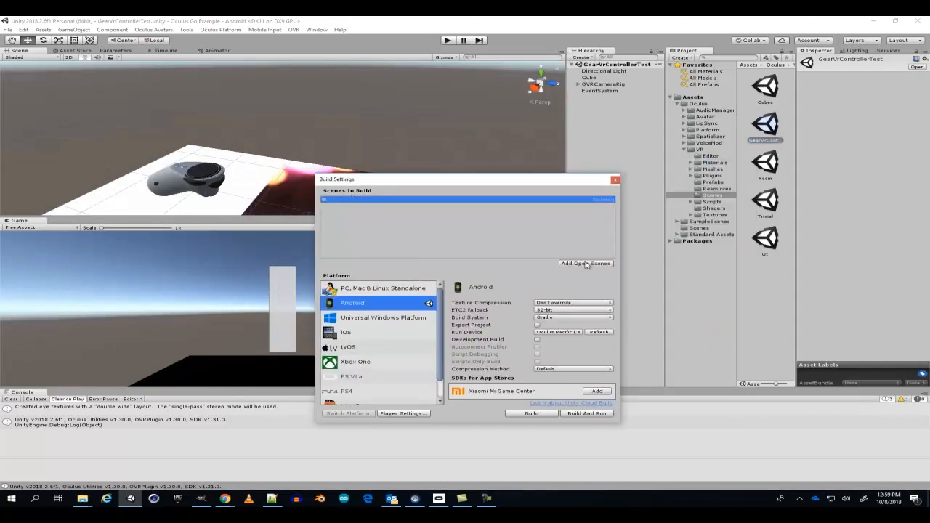
{"action": "left_click", "coordinate": [586, 263]}
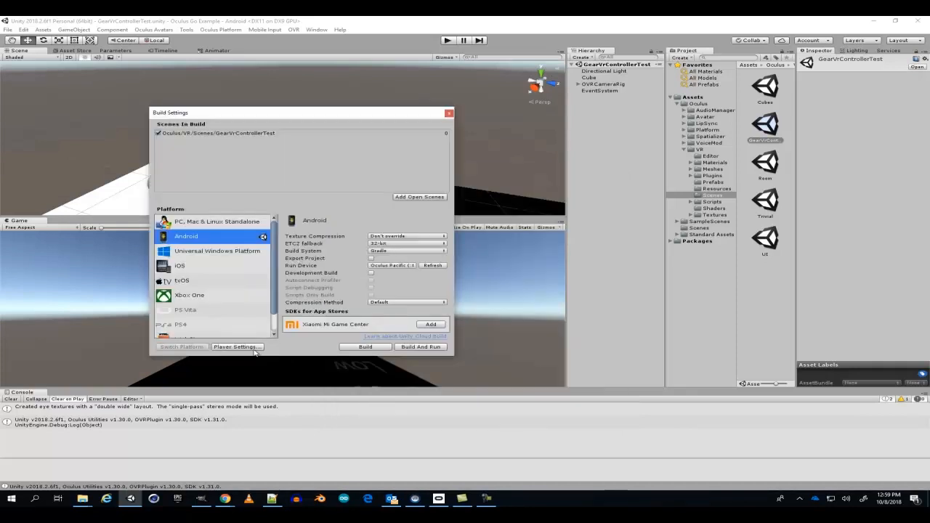
Step: Set package name com.oculus.nathanRumsey and a new minimum API level in Player Settings
{"action": "left_click", "coordinate": [237, 345]}
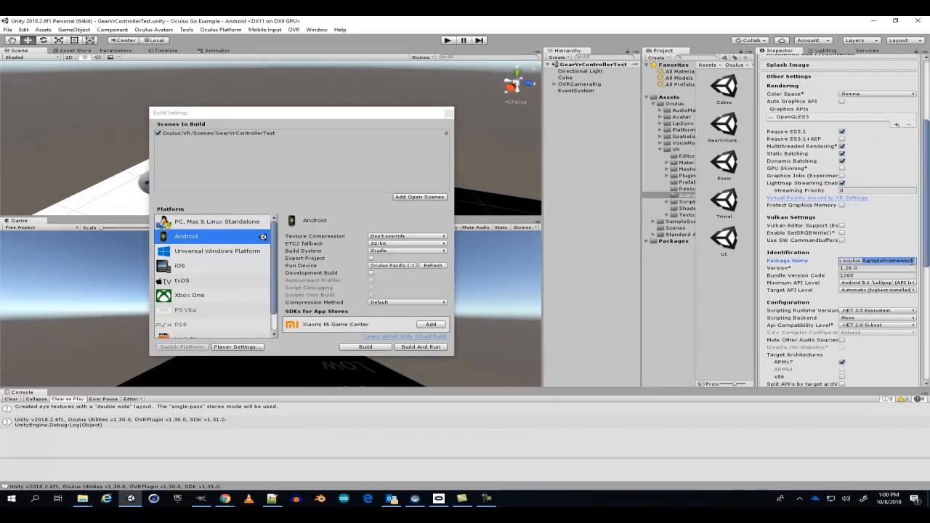
{"action": "type", "text": "com.oculus.nathanRumsey"}
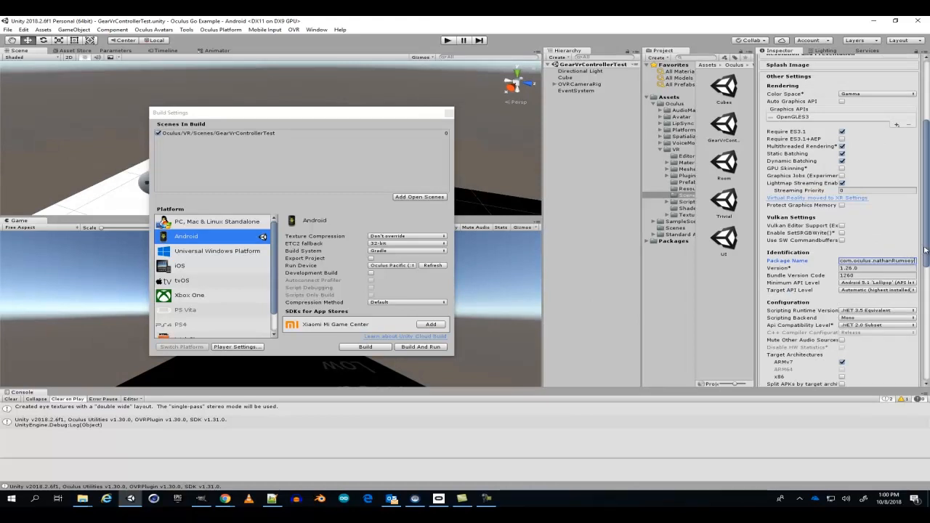
{"action": "scroll", "scroll_direction": "down", "scroll_amount": 3}
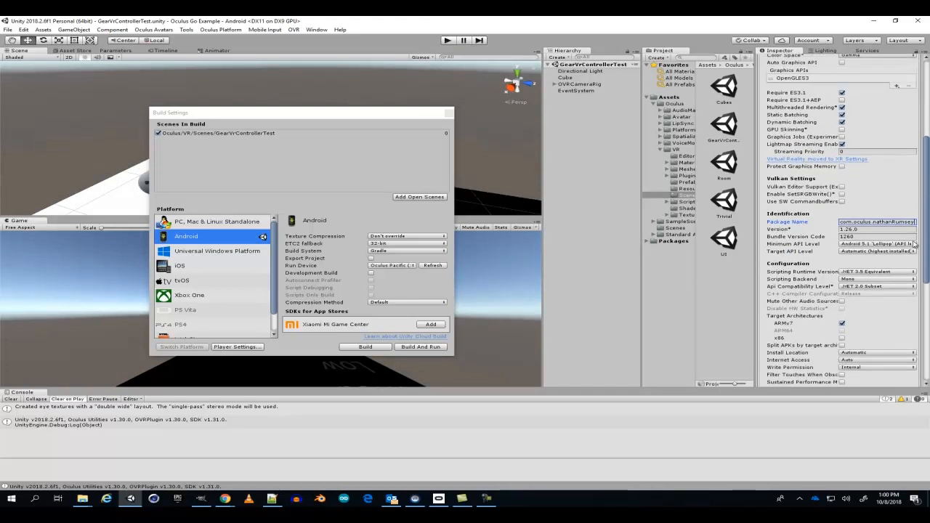
{"action": "left_click", "coordinate": [875, 244]}
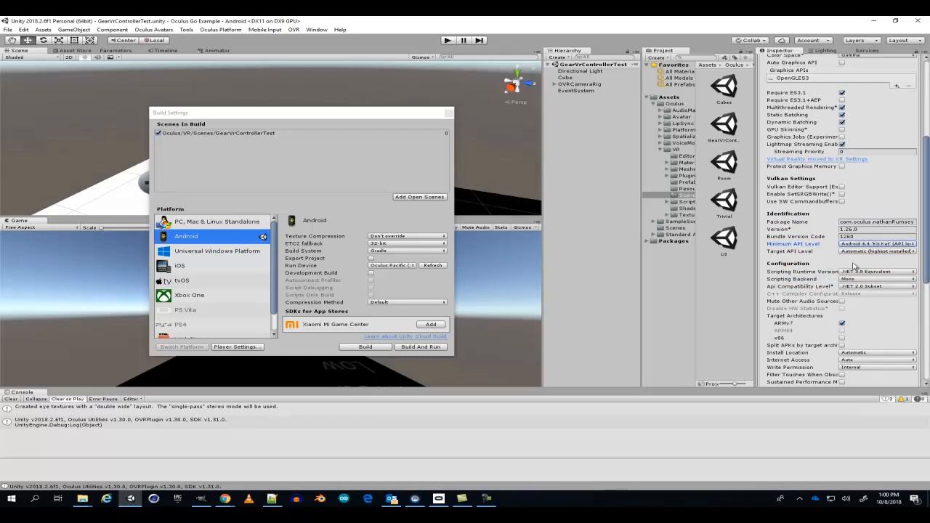
Step: Switch scripting backend to IL2CPP, change the runtime version and restart the editor
{"action": "left_click", "coordinate": [875, 279]}
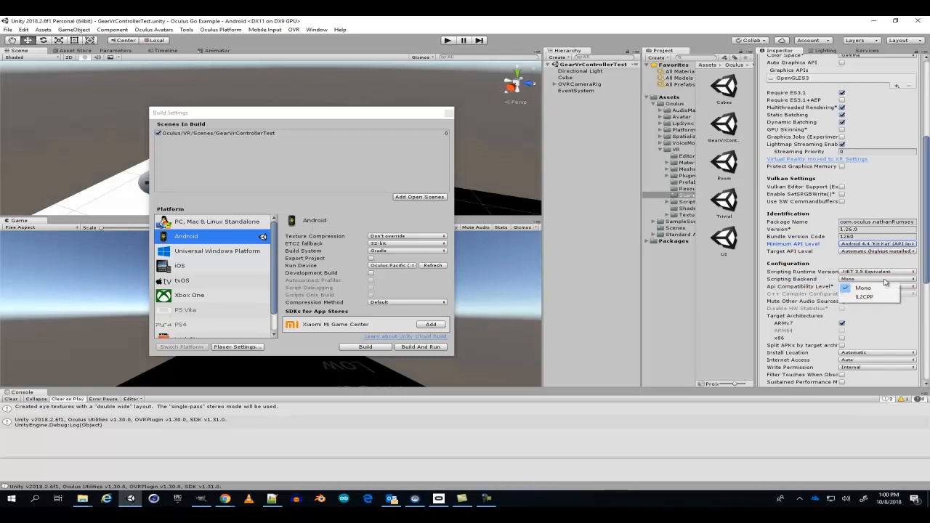
{"action": "left_click", "coordinate": [863, 297]}
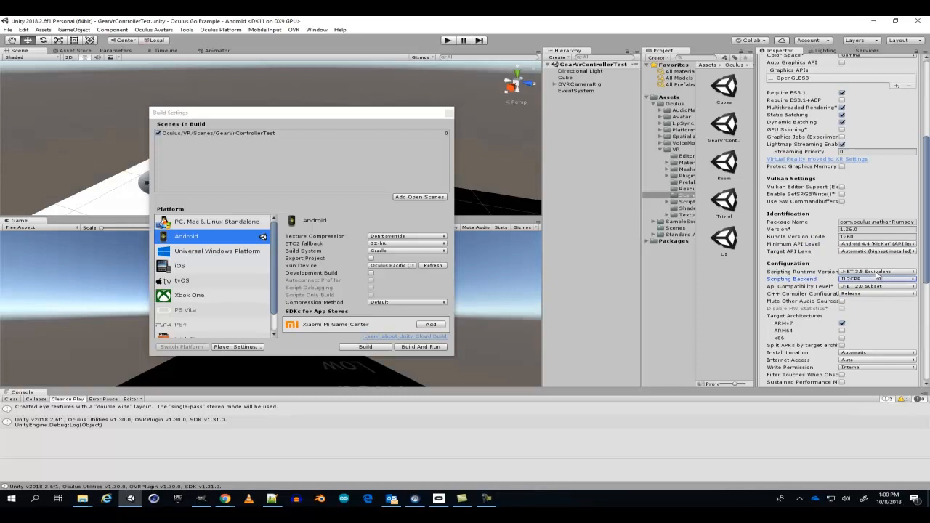
{"action": "left_click", "coordinate": [875, 279]}
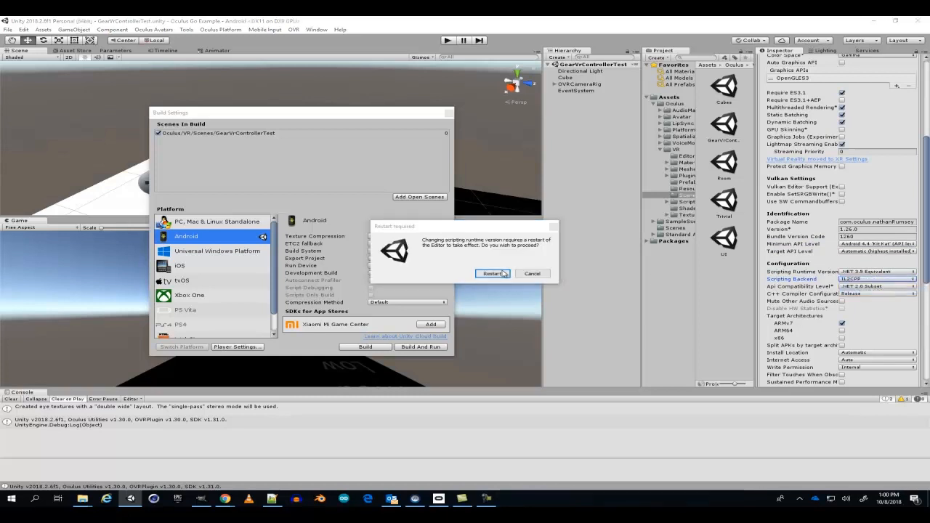
{"action": "left_click", "coordinate": [494, 274]}
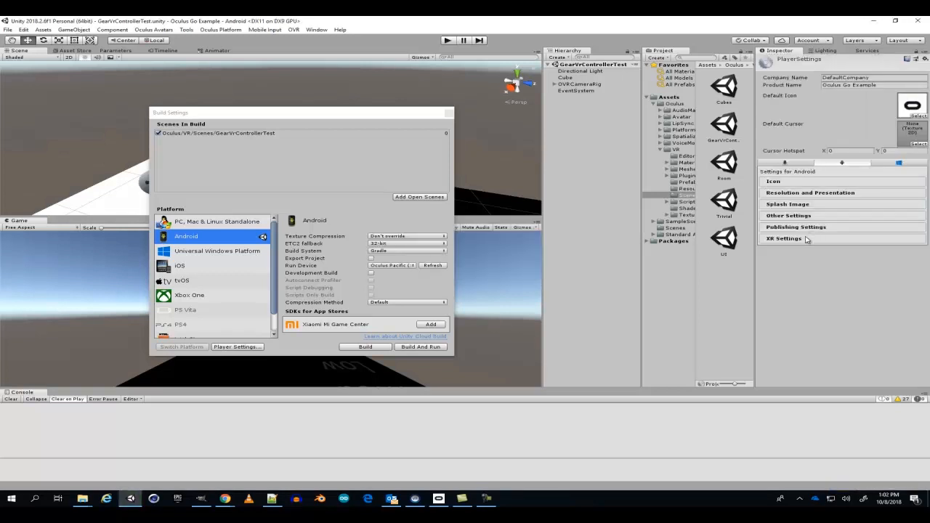
Step: Enable Virtual Reality Supported with Oculus listed under the Android Virtual Reality SDKs
{"action": "left_click", "coordinate": [783, 238]}
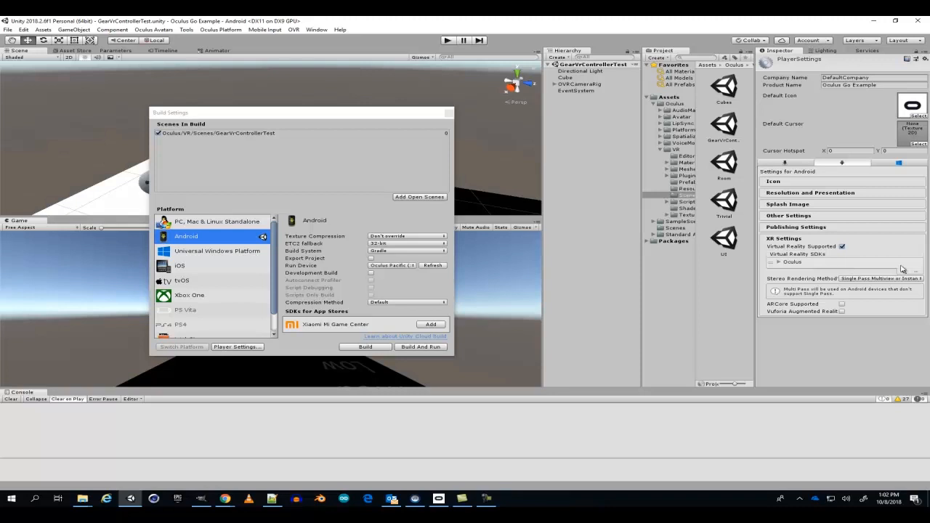
{"action": "left_click", "coordinate": [792, 261]}
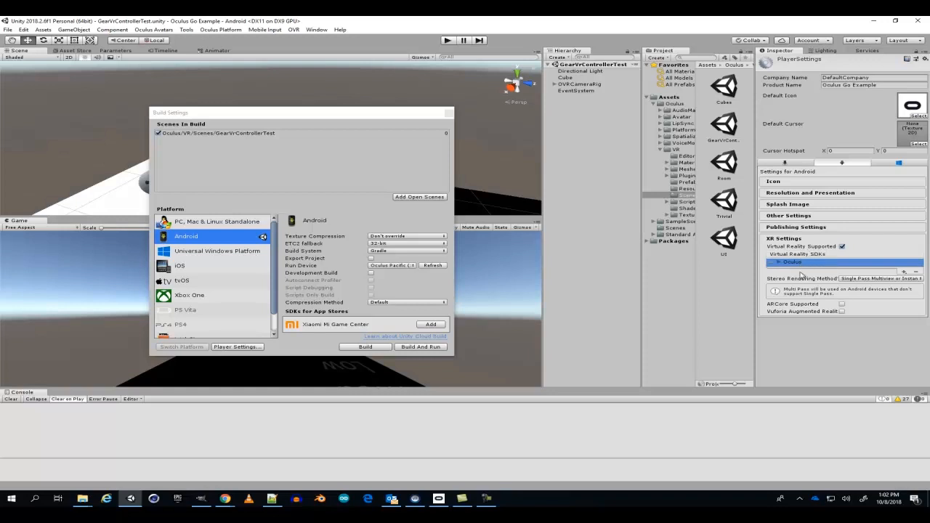
{"action": "mouse_move", "coordinate": [439, 147]}
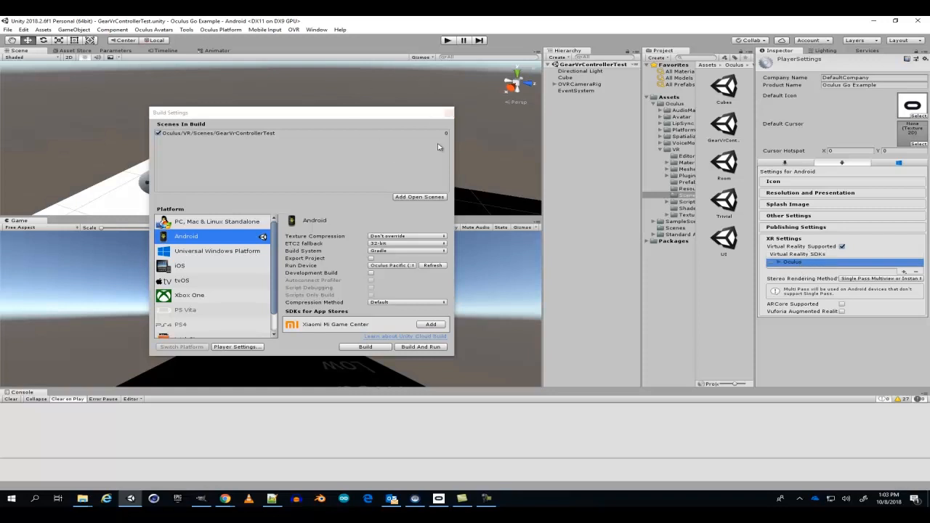
{"action": "mouse_move", "coordinate": [468, 300]}
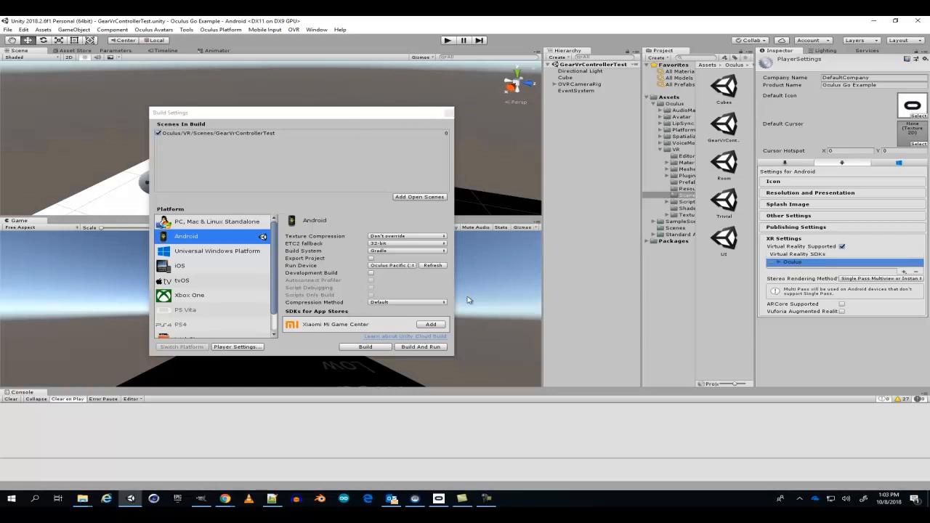
{"action": "mouse_move", "coordinate": [468, 348]}
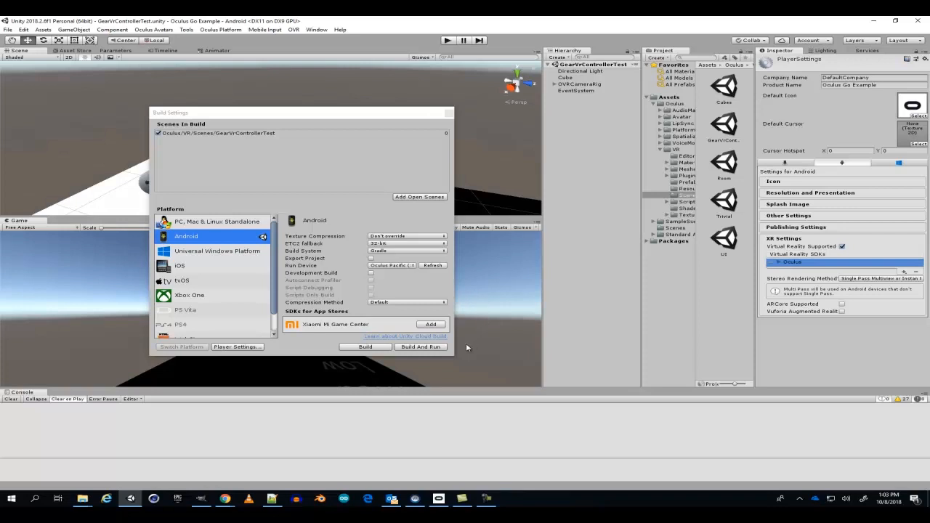